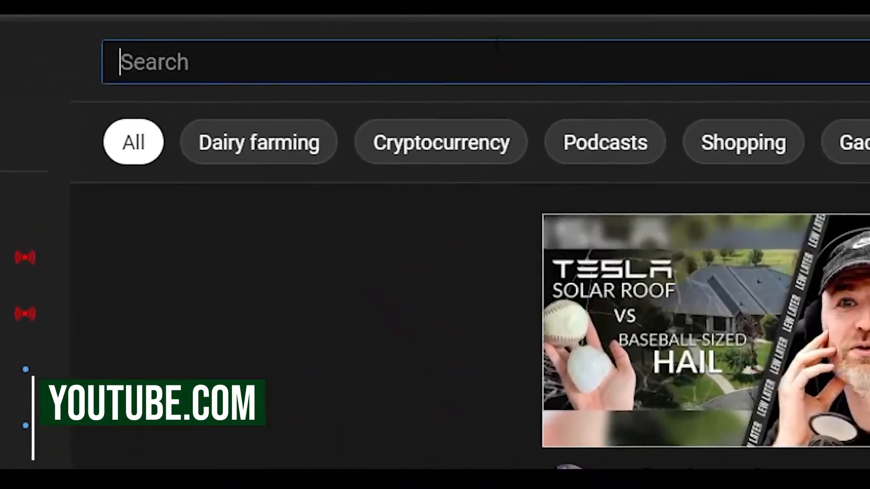
- Search YouTube for 'youtube shorts' and scroll through the matching videos
{"action": "type", "text": "y"}
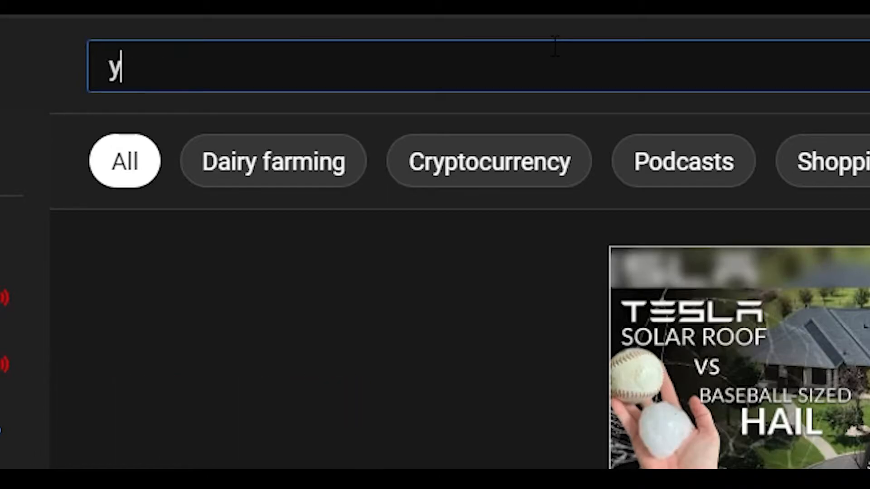
{"action": "type", "text": "outube shorts"}
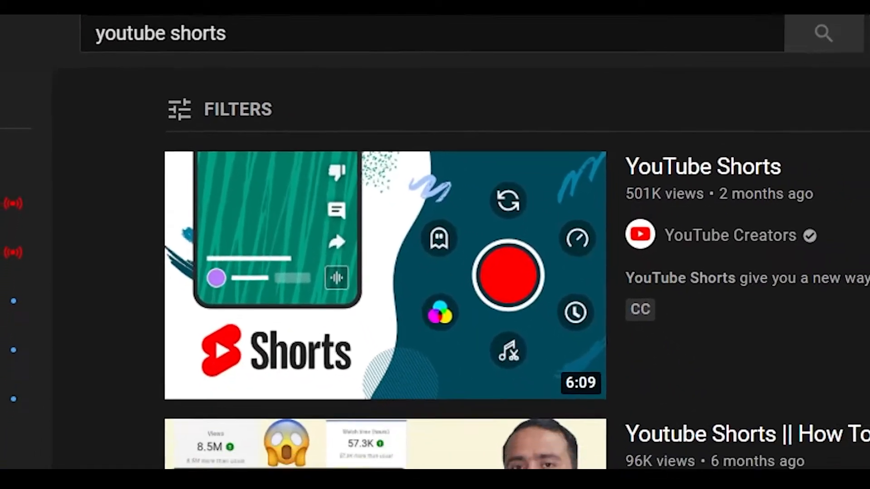
{"action": "scroll", "scroll_direction": "down", "scroll_amount": 3}
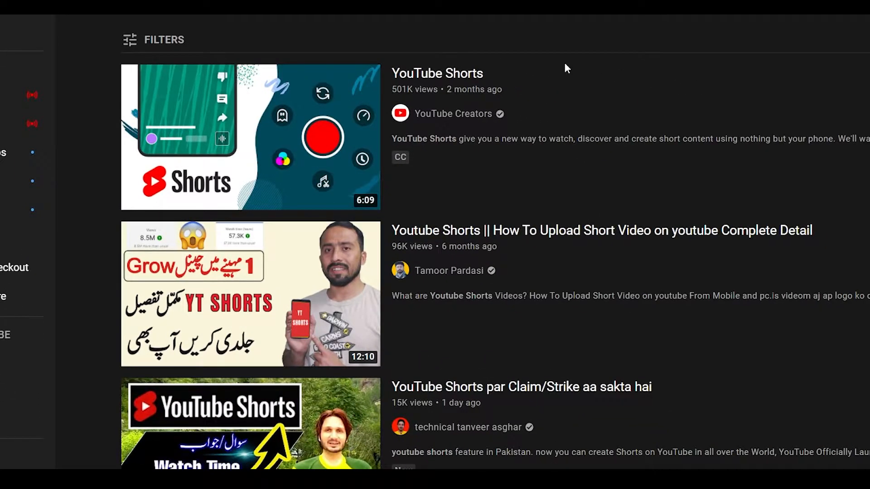
{"action": "scroll", "scroll_direction": "down", "scroll_amount": 3}
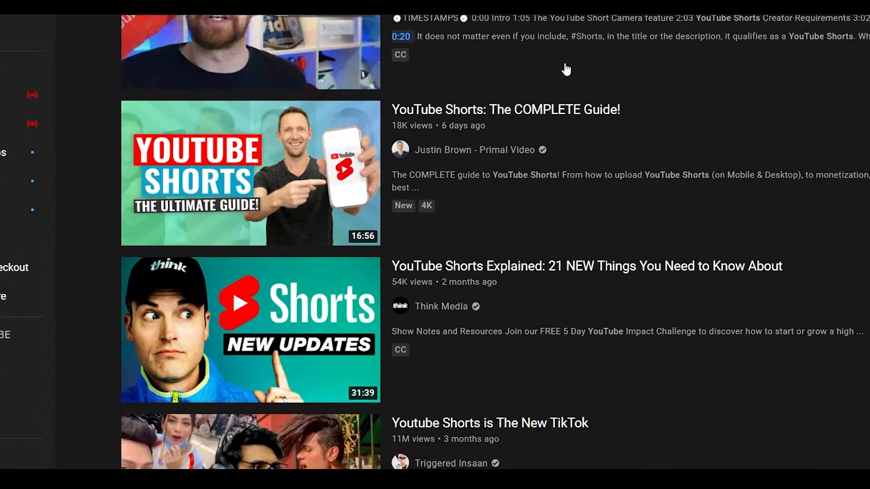
{"action": "scroll", "scroll_direction": "down", "scroll_amount": 3}
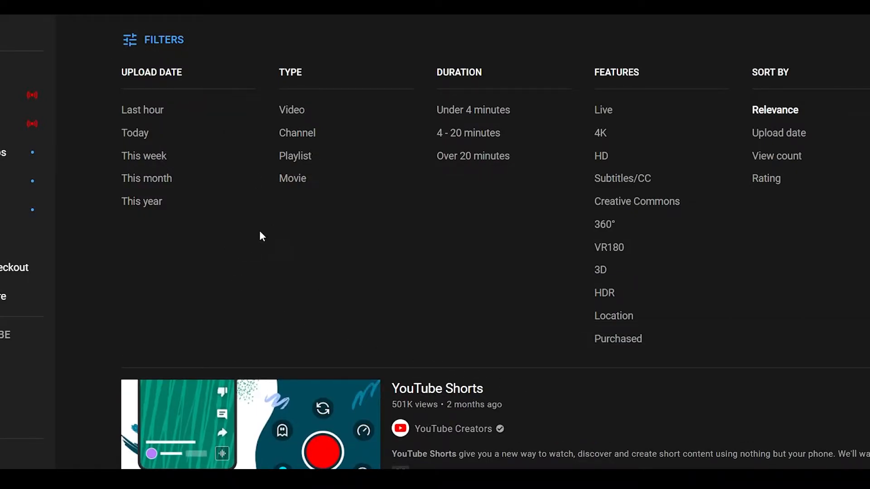
{"action": "mouse_move", "coordinate": [851, 211]}
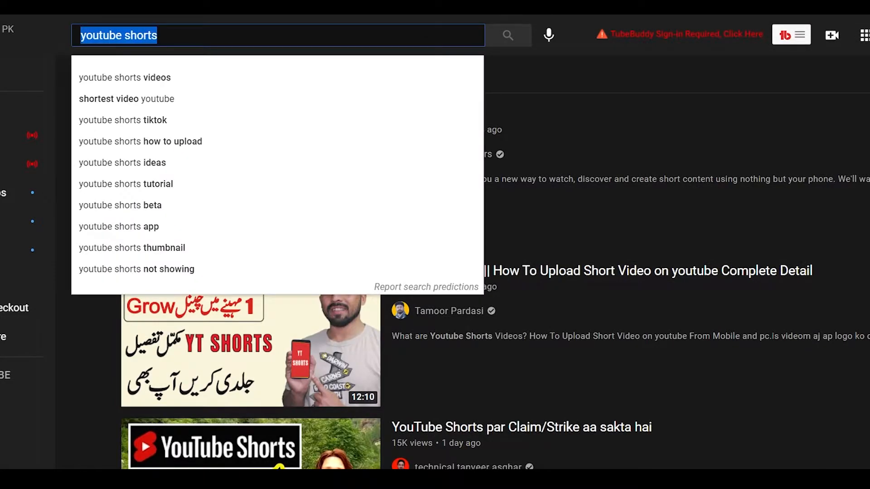
- Search YouTube for the '#shorts' hashtag via the suggestion and scroll the results
{"action": "type", "text": "#s"}
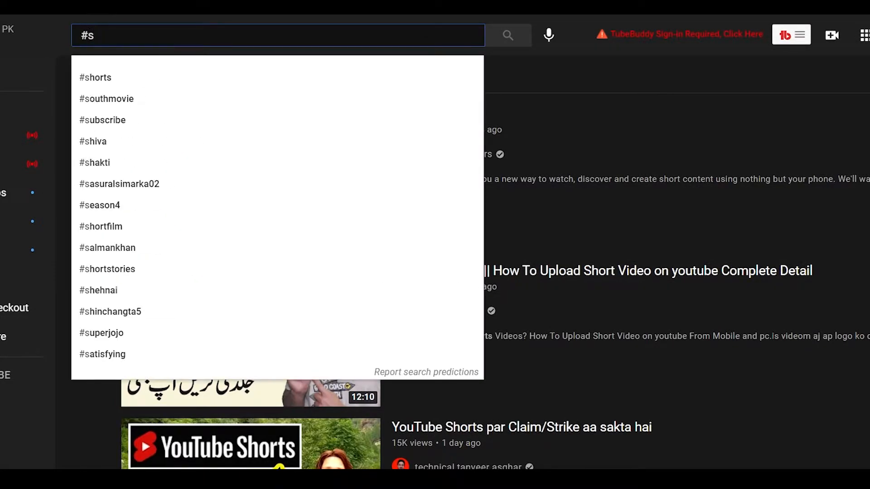
{"action": "left_click", "coordinate": [95, 77]}
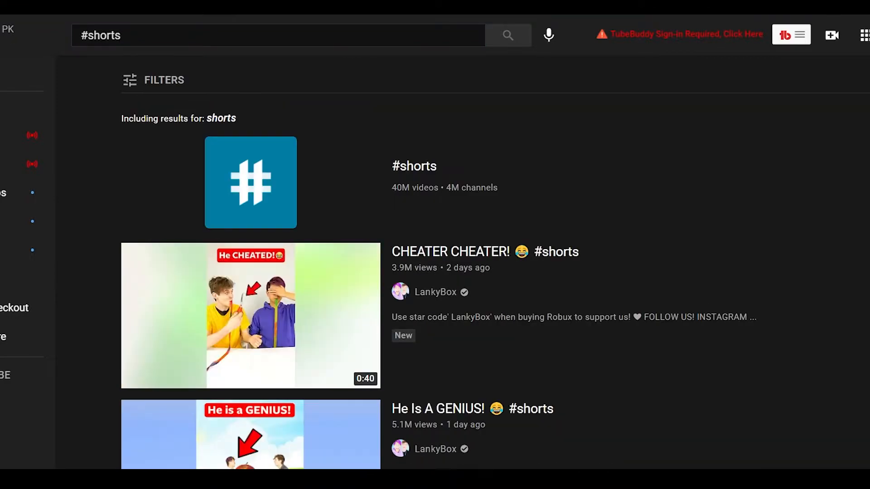
{"action": "scroll", "scroll_direction": "down", "scroll_amount": 3}
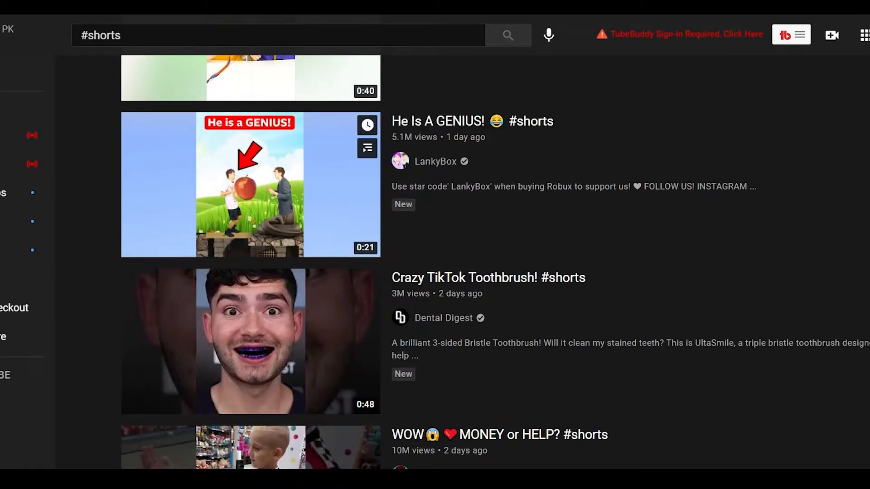
{"action": "scroll", "scroll_direction": "down", "scroll_amount": 3}
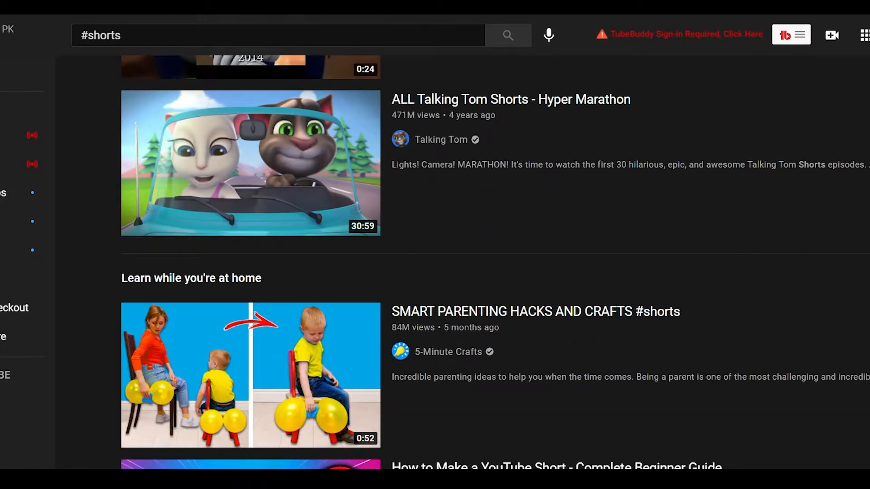
{"action": "mouse_move", "coordinate": [597, 232]}
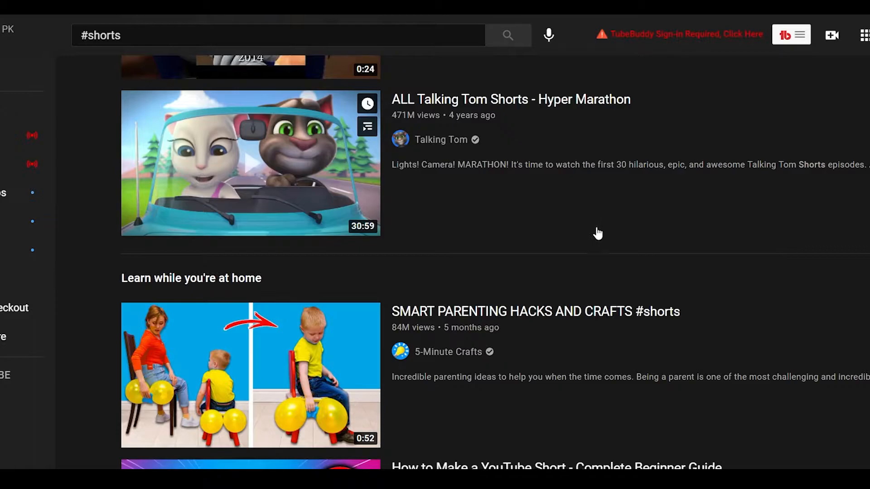
{"action": "scroll", "scroll_direction": "down", "scroll_amount": 3}
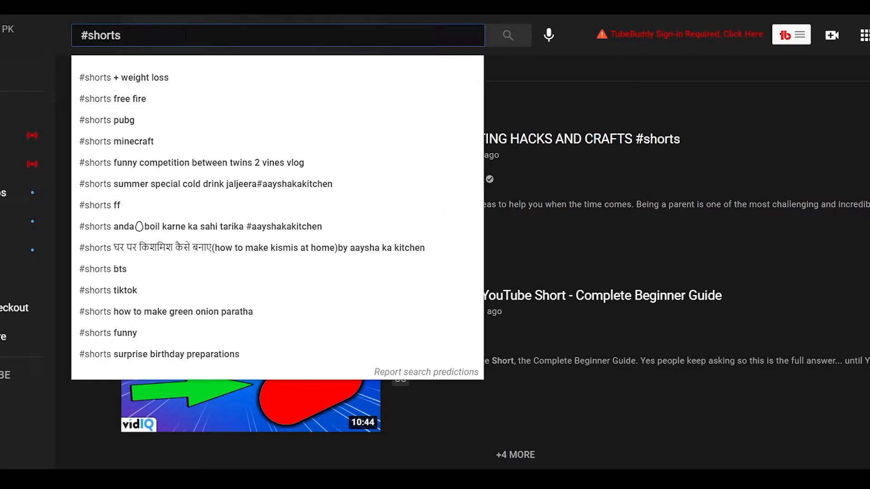
- Extend the query to '#shorts top places', fixing a mistyped letter, and run the search
{"action": "type", "text": "top"}
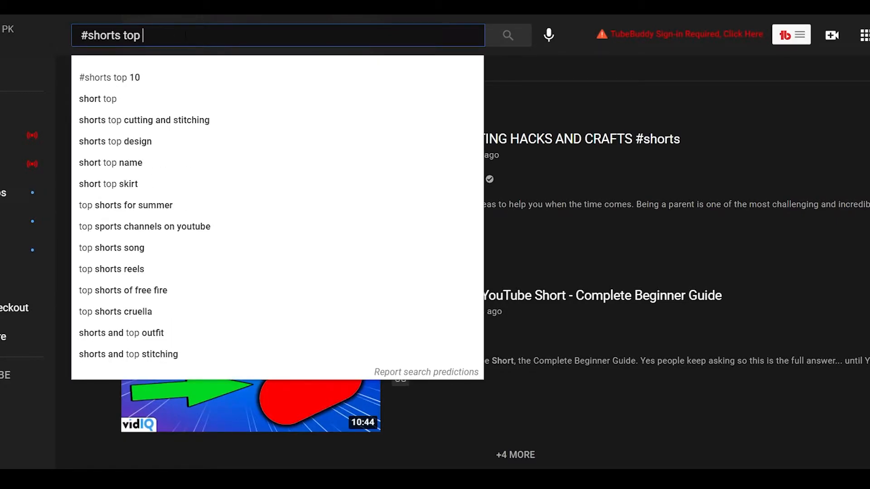
{"action": "type", "text": "o"}
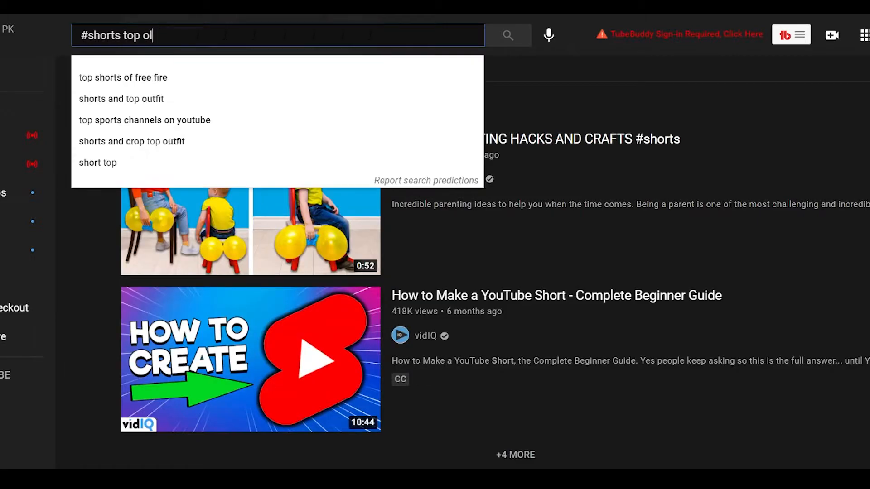
{"action": "key", "text": "Backspace"}
{"action": "type", "text": "pla"}
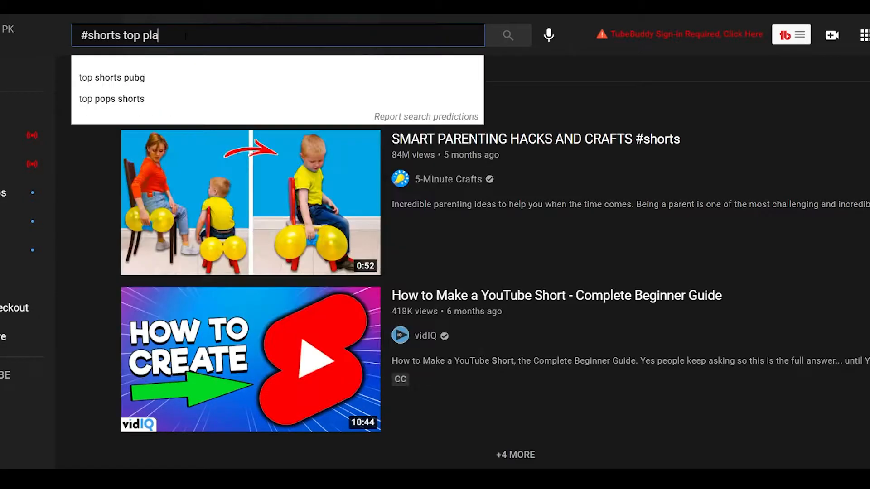
{"action": "key", "text": "Enter"}
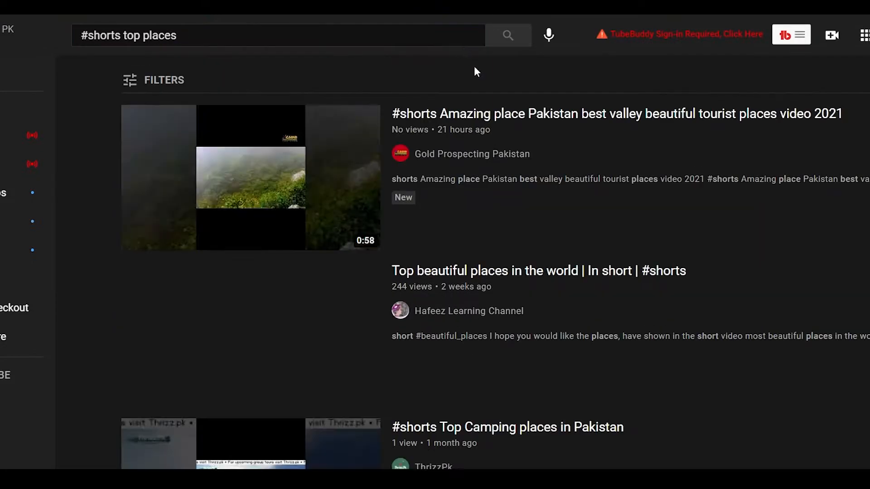
{"action": "mouse_move", "coordinate": [333, 290]}
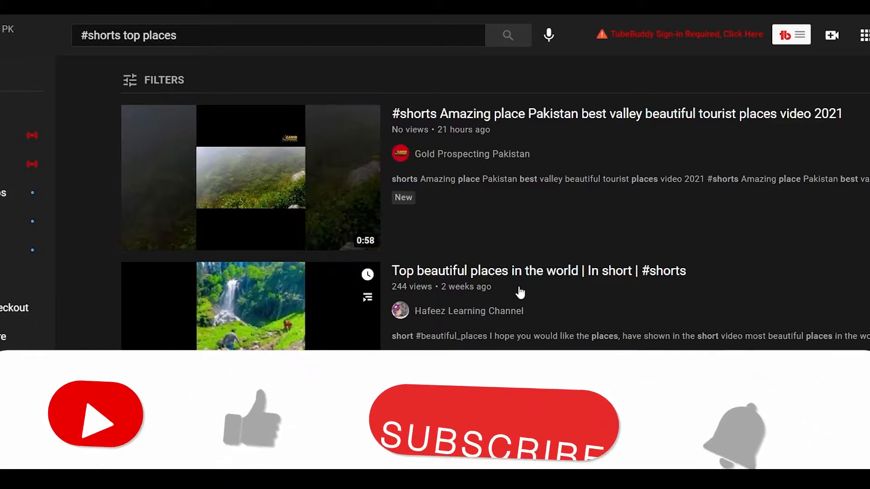
- Scroll down through the travel-themed Shorts in the results
{"action": "scroll", "scroll_direction": "down", "scroll_amount": 3}
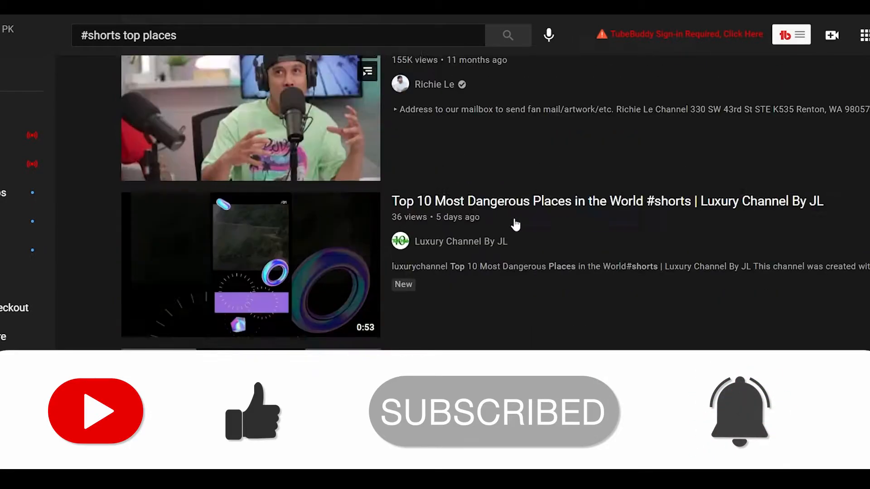
{"action": "scroll", "scroll_direction": "down", "scroll_amount": 3}
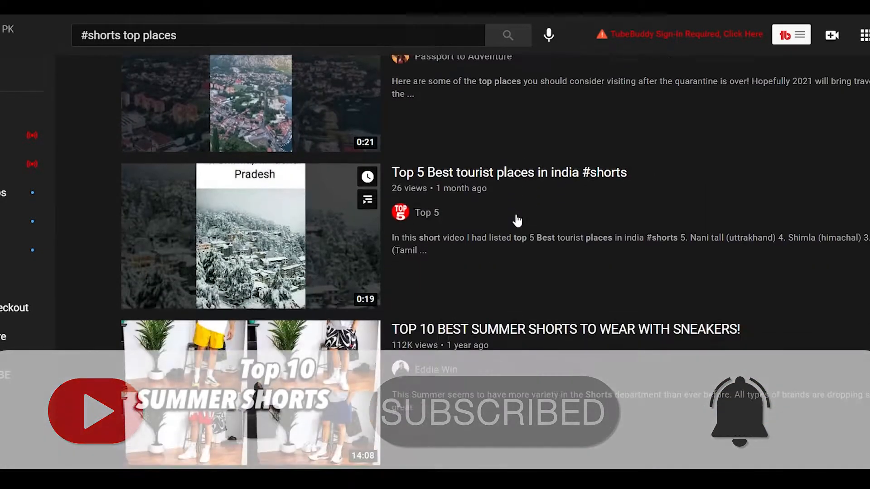
{"action": "scroll", "scroll_direction": "down", "scroll_amount": 3}
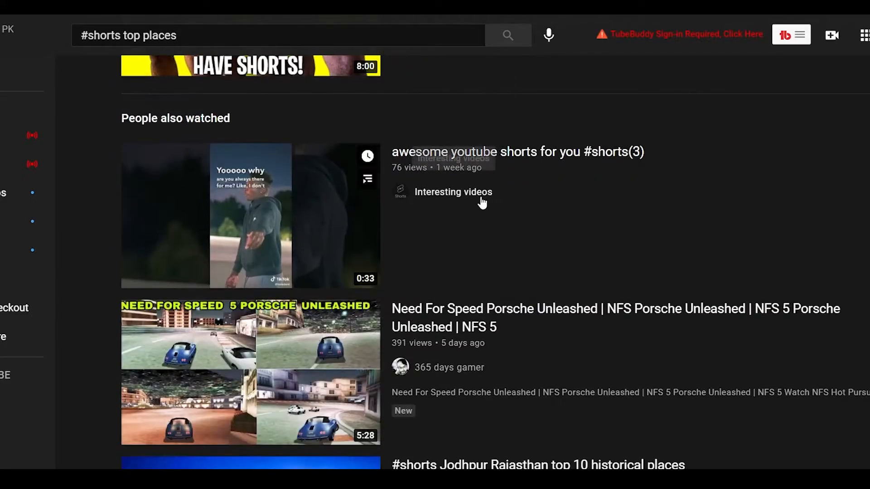
{"action": "scroll", "scroll_direction": "down", "scroll_amount": 3}
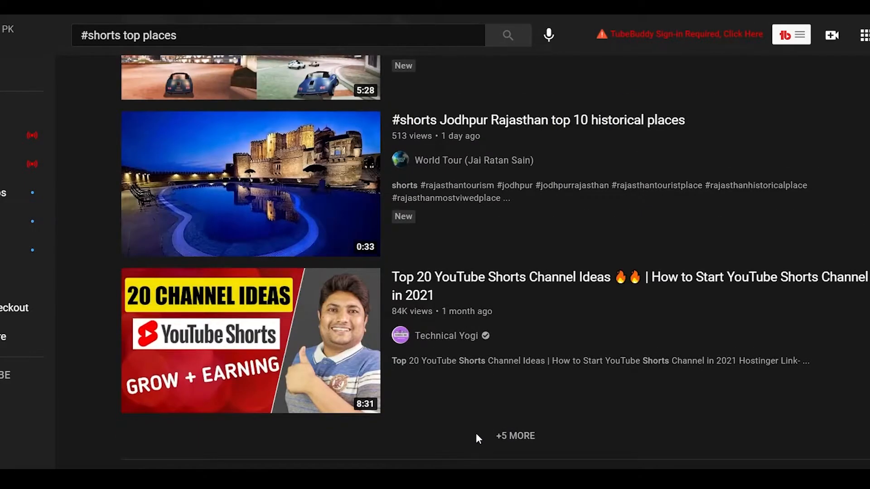
{"action": "scroll", "scroll_direction": "down", "scroll_amount": 3}
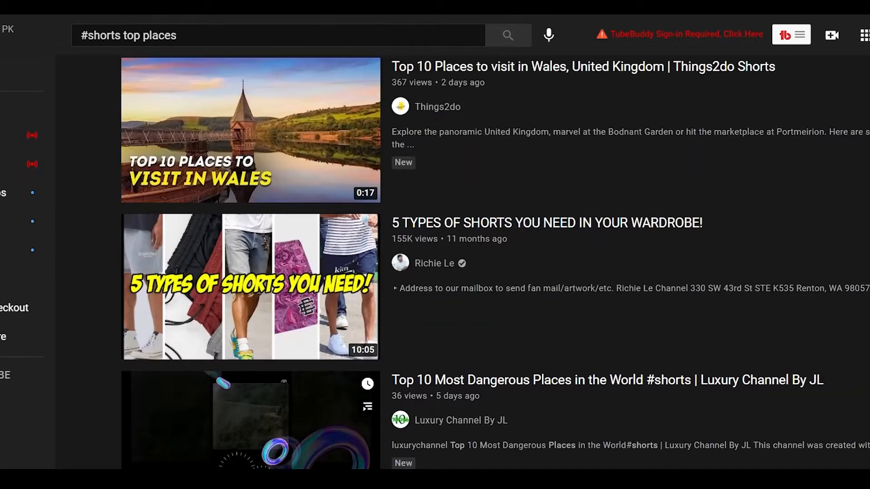
{"action": "scroll", "scroll_direction": "down", "scroll_amount": 3}
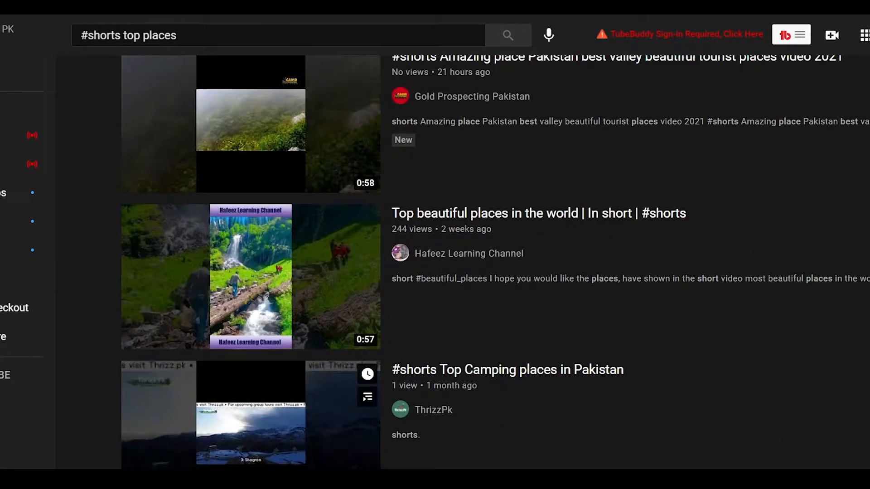
{"action": "scroll", "scroll_direction": "down", "scroll_amount": 3}
{"action": "type", "text": "#shorts"}
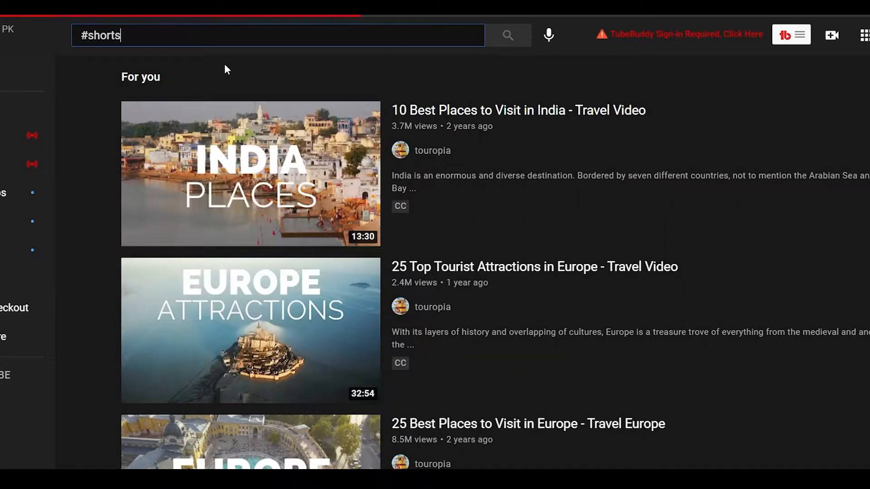
{"action": "scroll", "scroll_direction": "down", "scroll_amount": 3}
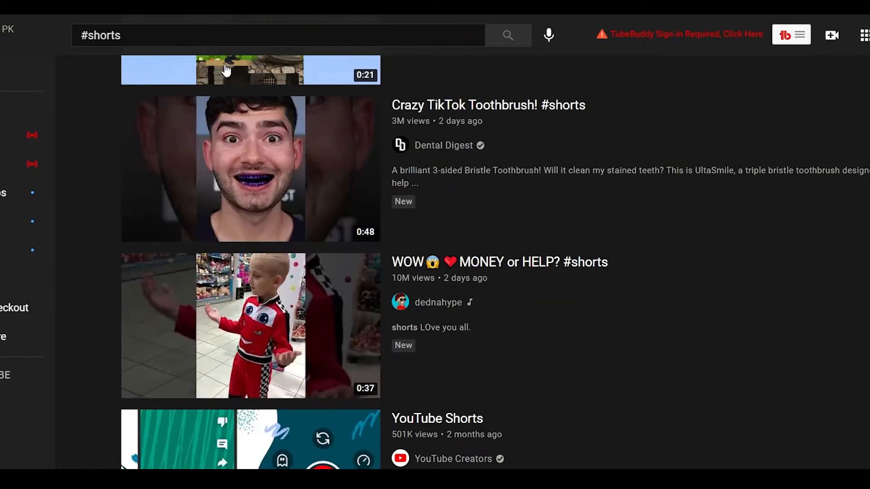
{"action": "scroll", "scroll_direction": "down", "scroll_amount": 3}
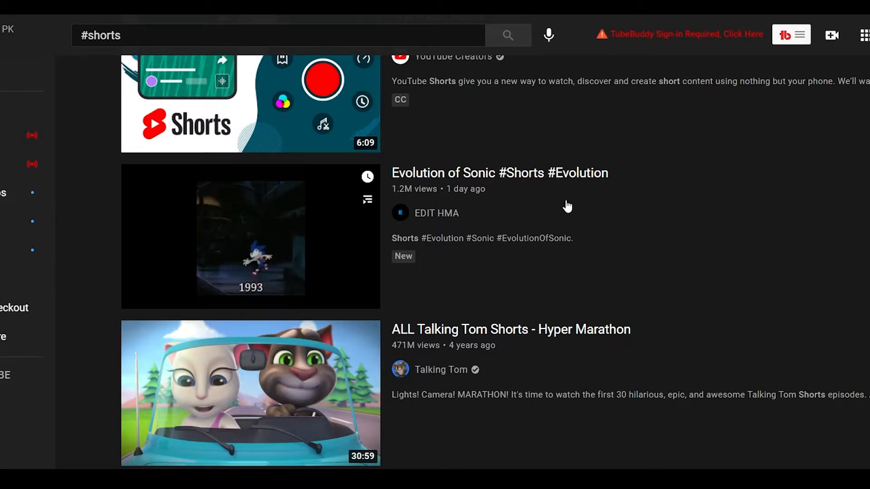
{"action": "scroll", "scroll_direction": "down", "scroll_amount": 3}
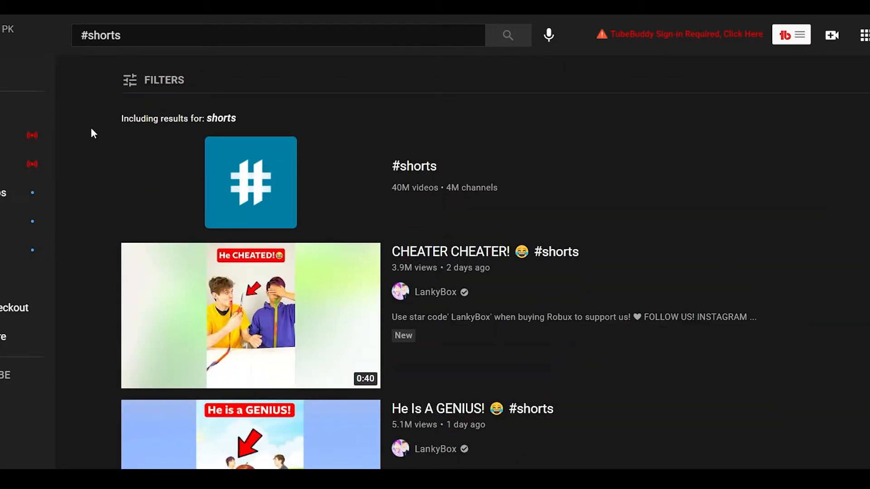
{"action": "mouse_move", "coordinate": [100, 100]}
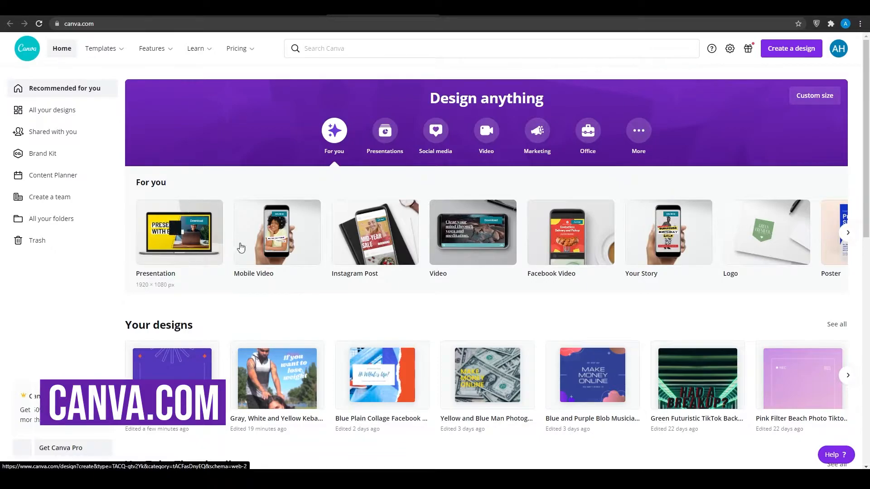
- Browse Canva's design-type carousel back and forth and glance down the home page
{"action": "left_click", "coordinate": [848, 232]}
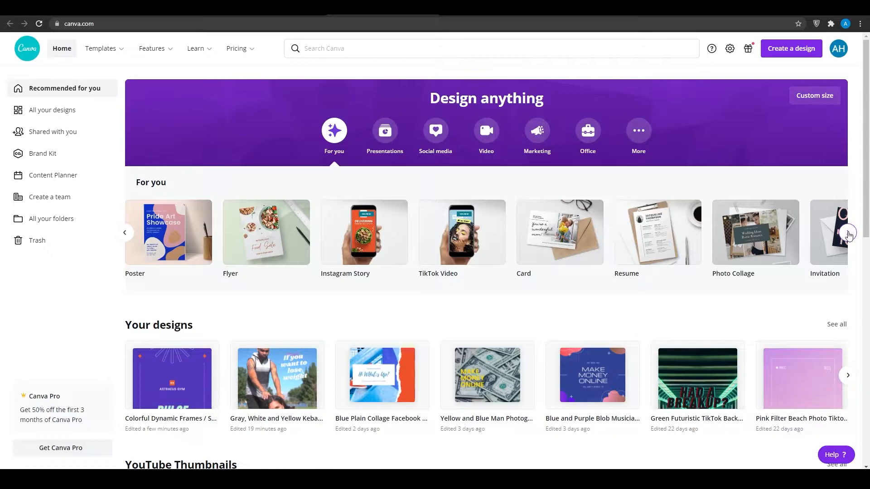
{"action": "left_click", "coordinate": [125, 232]}
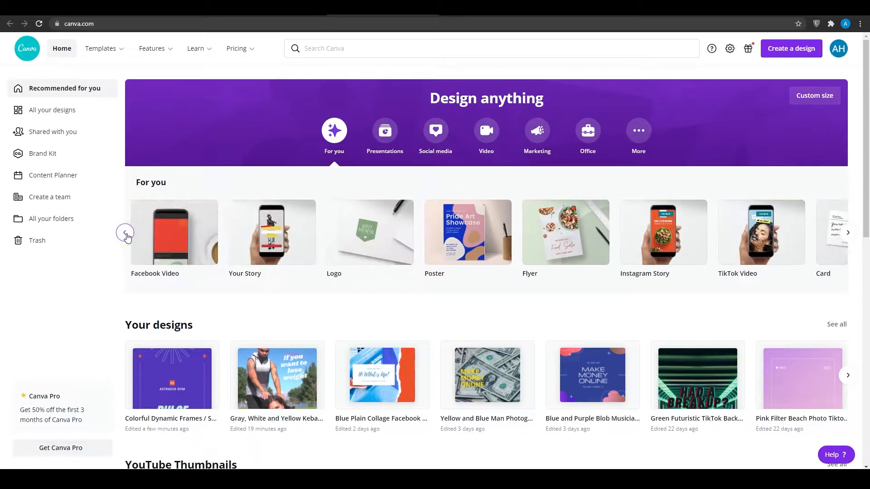
{"action": "left_click", "coordinate": [126, 233]}
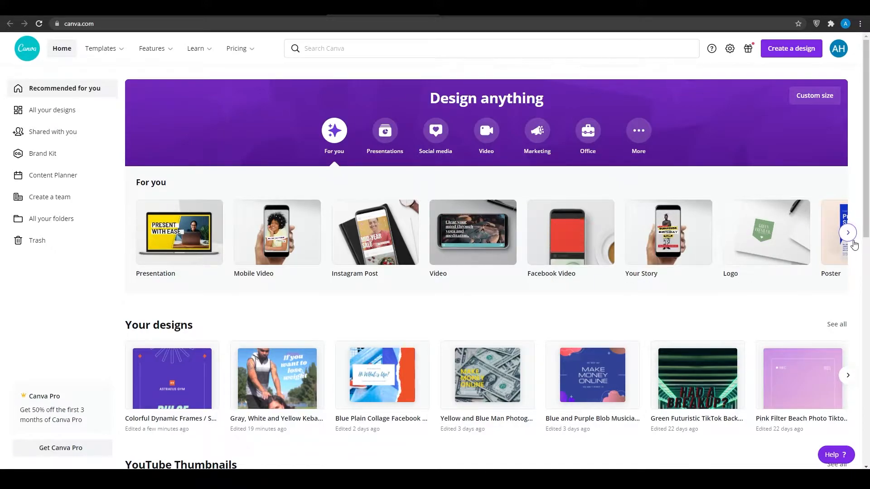
{"action": "scroll", "scroll_direction": "down", "scroll_amount": 3}
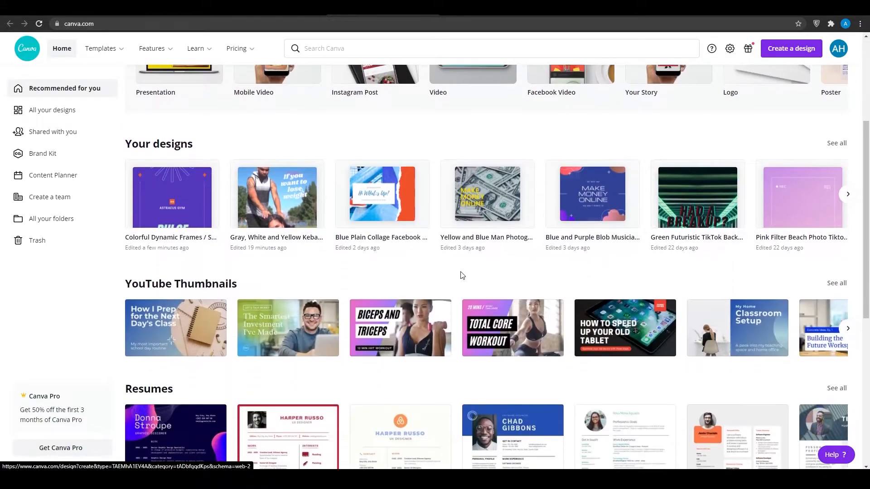
{"action": "scroll", "scroll_direction": "up", "scroll_amount": 3}
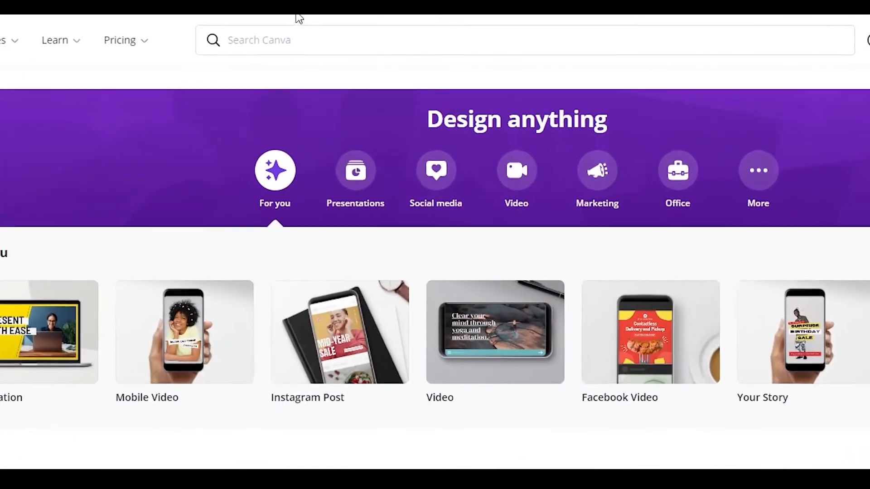
- Search Canva for 'tiktok', choose TikTok Video and scroll the template results
{"action": "type", "text": "tiktok"}
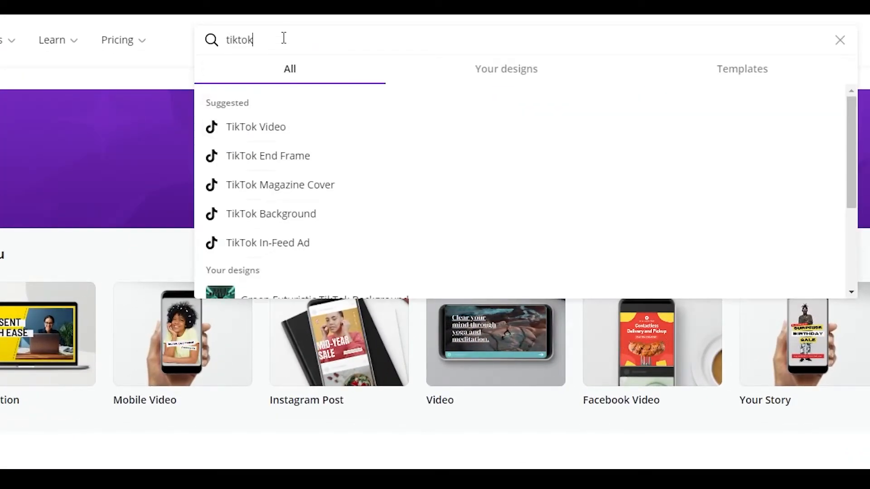
{"action": "left_click", "coordinate": [816, 41]}
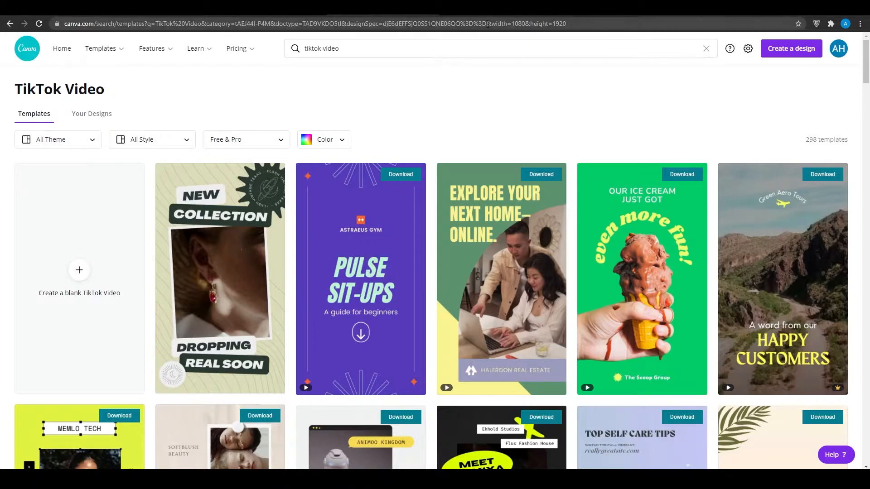
{"action": "scroll", "scroll_direction": "down", "scroll_amount": 3}
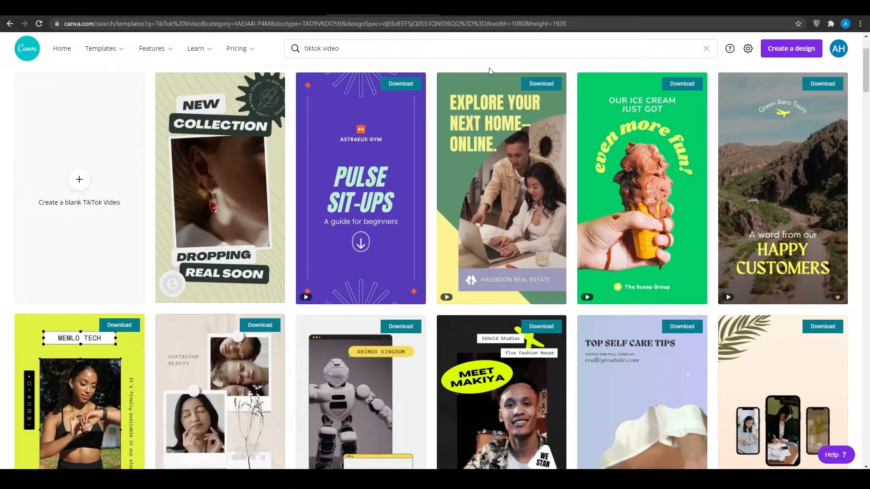
{"action": "mouse_move", "coordinate": [345, 273]}
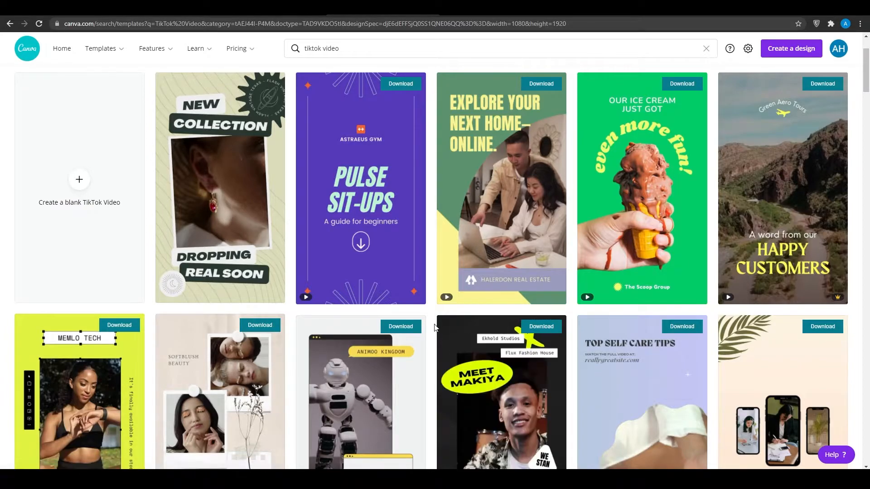
{"action": "scroll", "scroll_direction": "down", "scroll_amount": 3}
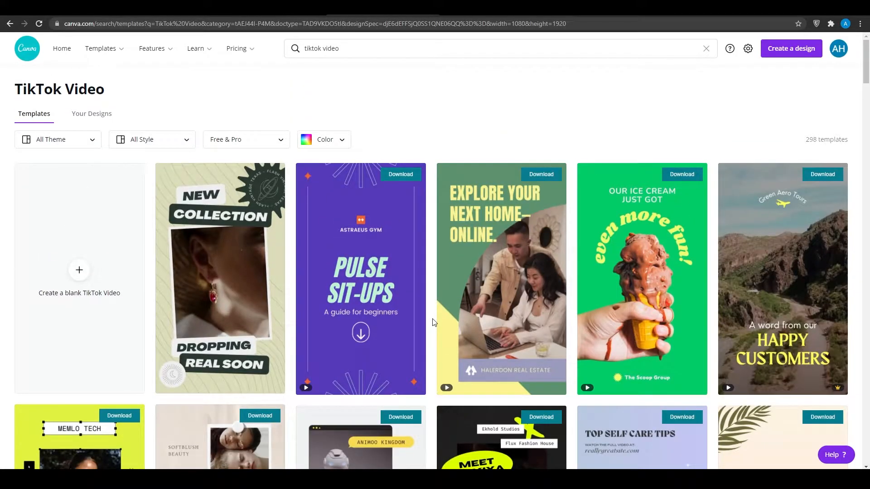
{"action": "scroll", "scroll_direction": "down", "scroll_amount": 3}
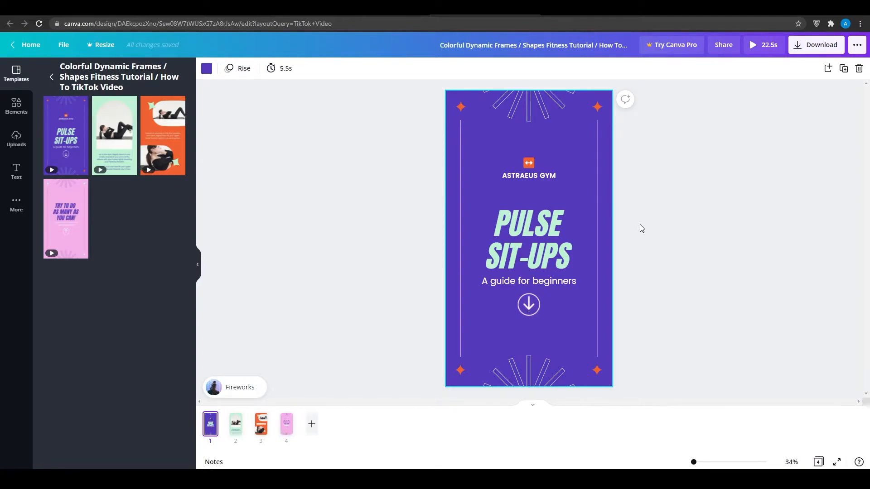
{"action": "mouse_move", "coordinate": [353, 206]}
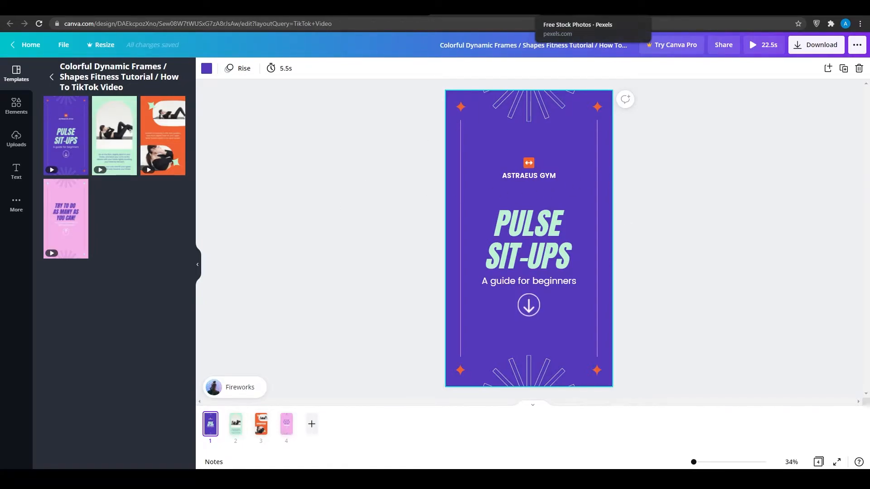
- Search Pexels for 'rome' and download the tall Colosseum photo
{"action": "left_click", "coordinate": [577, 24]}
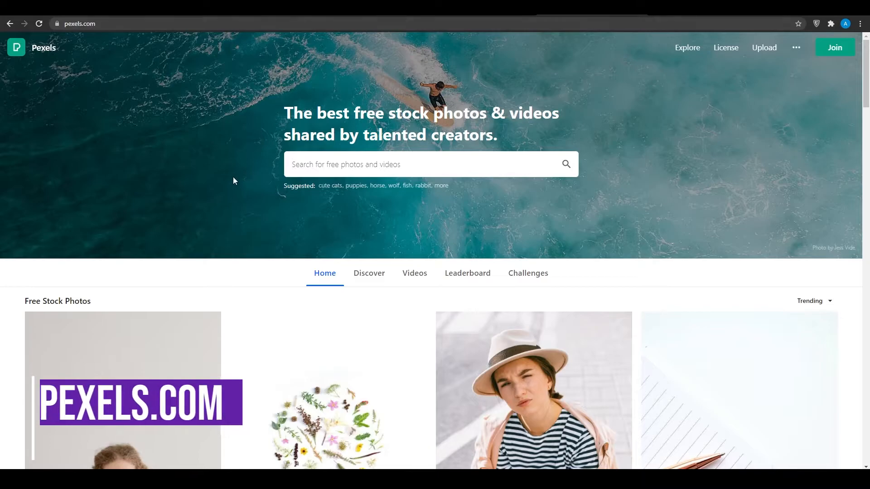
{"action": "left_click", "coordinate": [423, 164]}
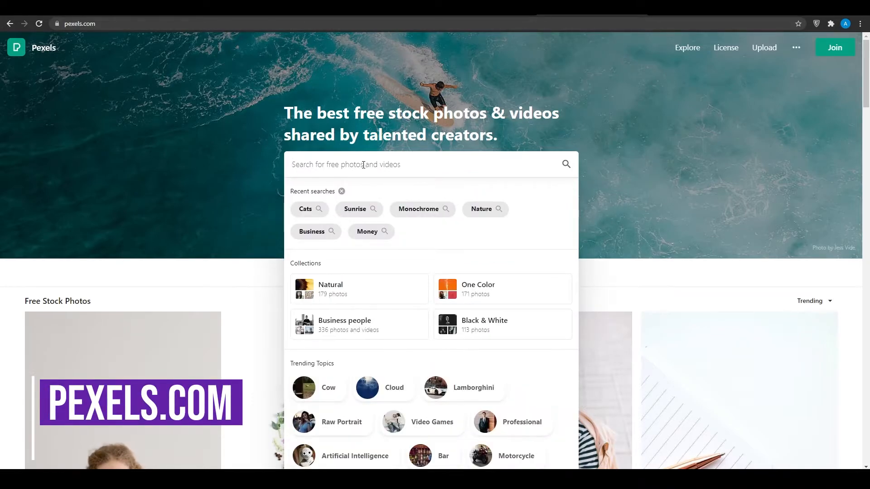
{"action": "type", "text": "rome"}
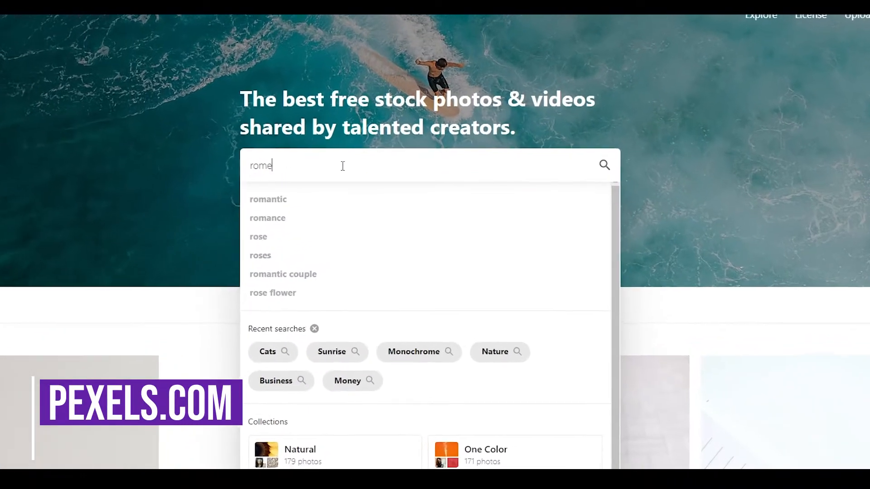
{"action": "key", "text": "Enter"}
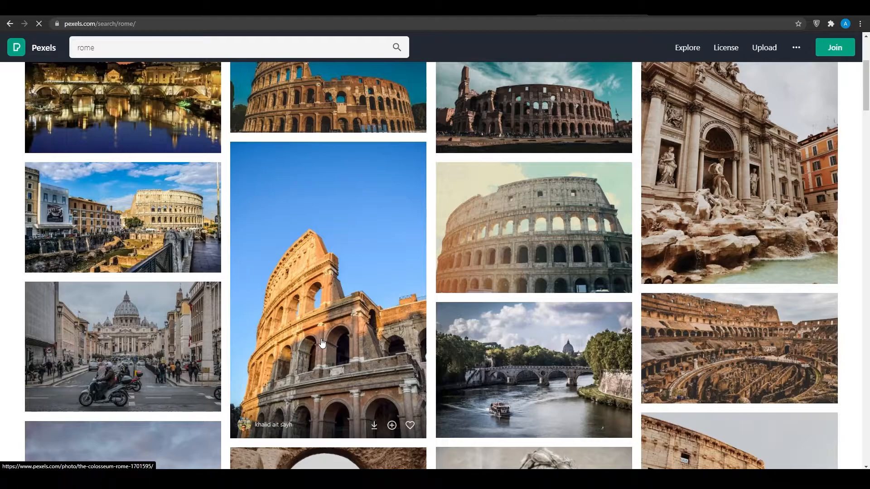
{"action": "scroll", "scroll_direction": "down", "scroll_amount": 3}
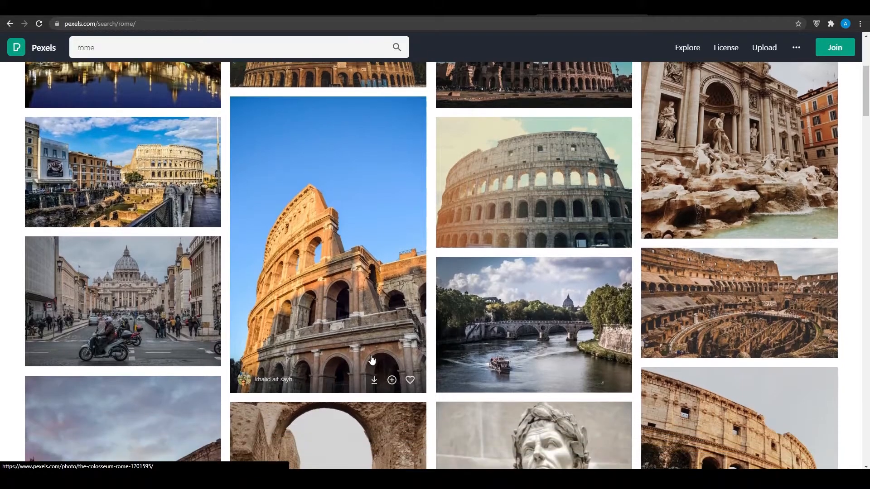
{"action": "left_click", "coordinate": [374, 379]}
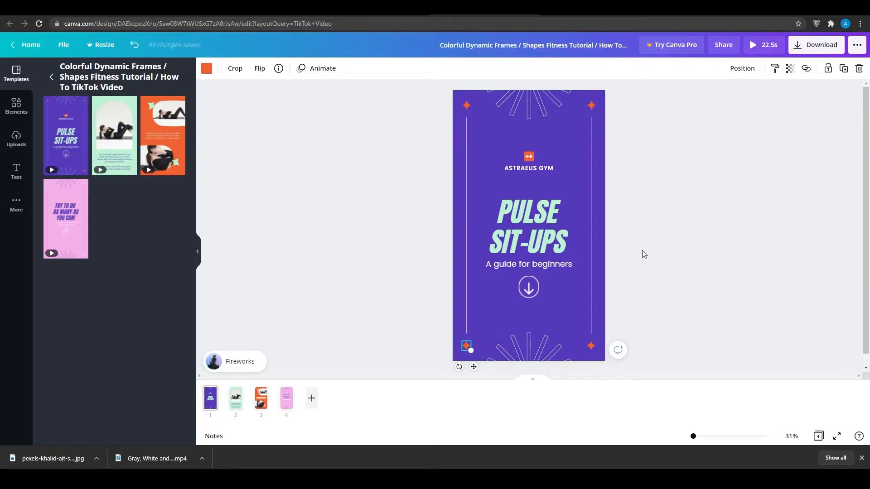
- Add a blank fifth page to the design and show the Uploads panel
{"action": "left_click", "coordinate": [528, 227]}
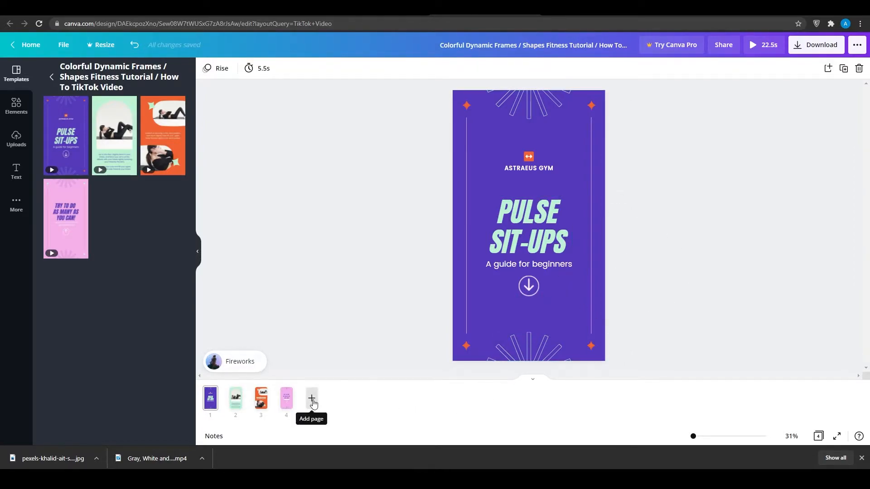
{"action": "left_click", "coordinate": [311, 398]}
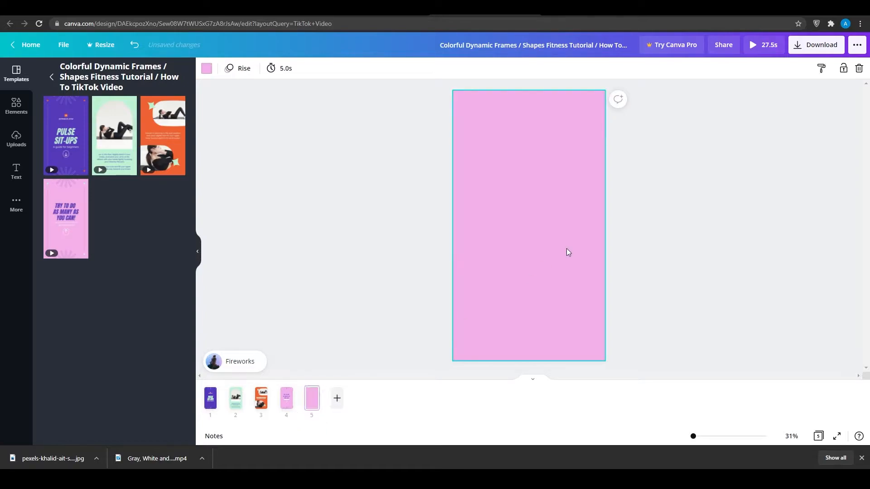
{"action": "mouse_move", "coordinate": [19, 145]}
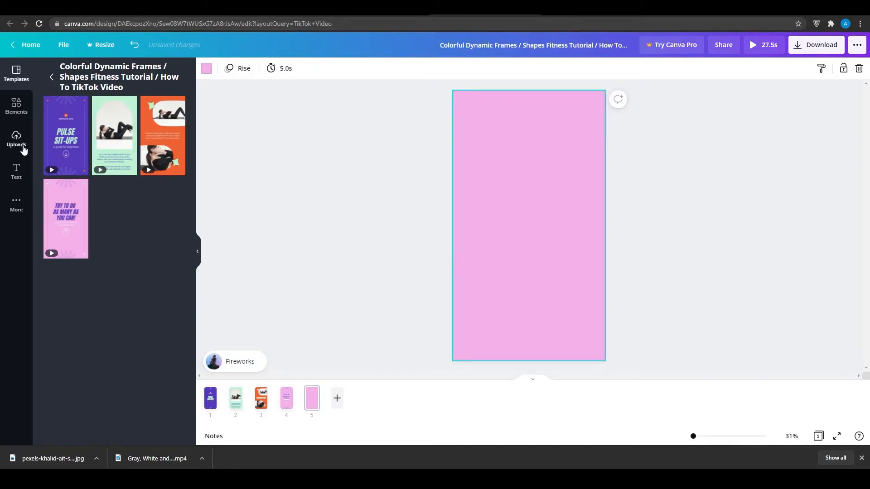
{"action": "left_click", "coordinate": [17, 144]}
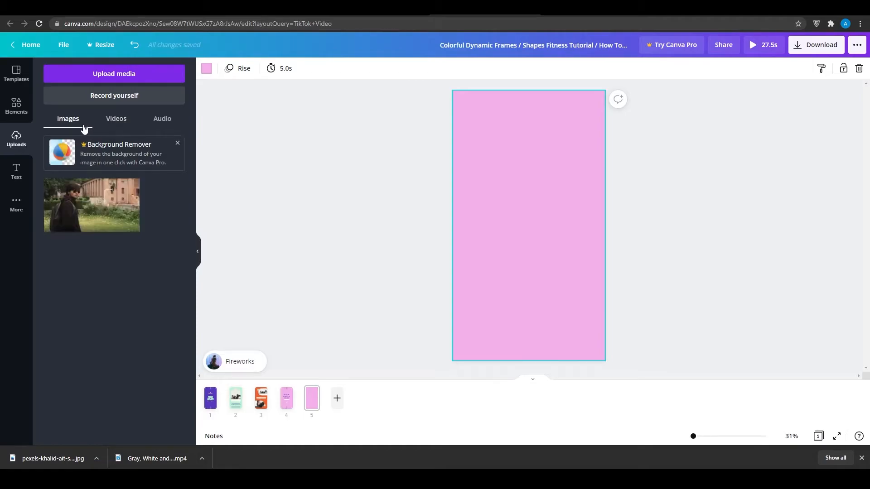
- Upload the Colosseum photo from Downloads and select the Colosseum page
{"action": "left_click", "coordinate": [113, 74]}
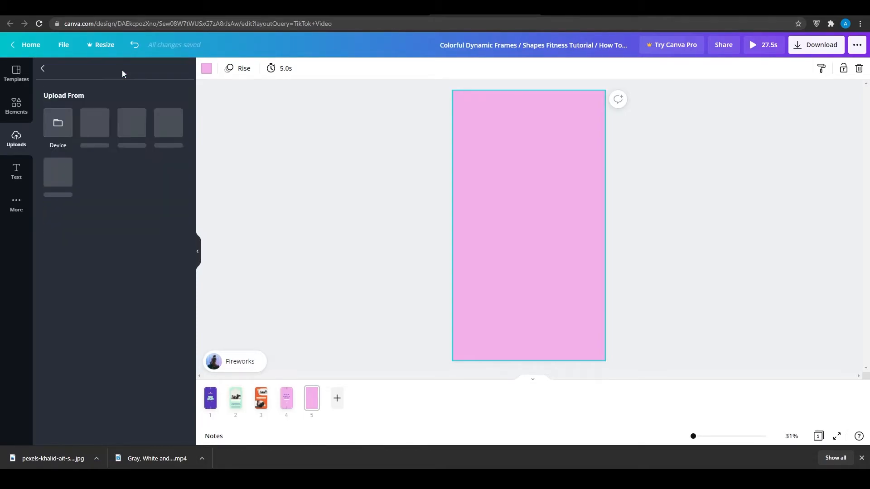
{"action": "left_click", "coordinate": [58, 123]}
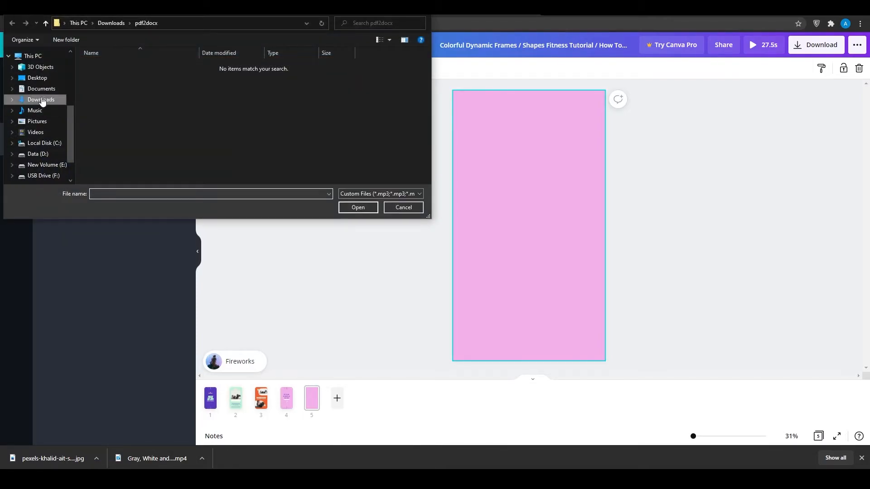
{"action": "left_click", "coordinate": [403, 208]}
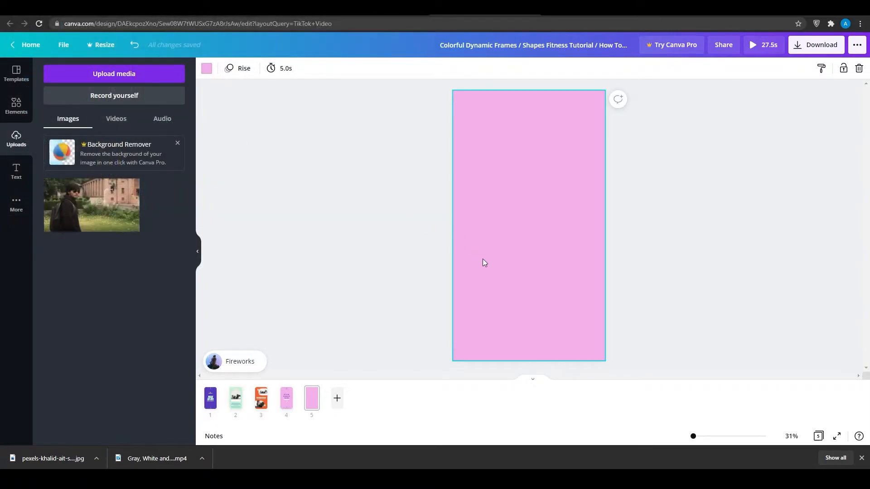
{"action": "left_click", "coordinate": [62, 205]}
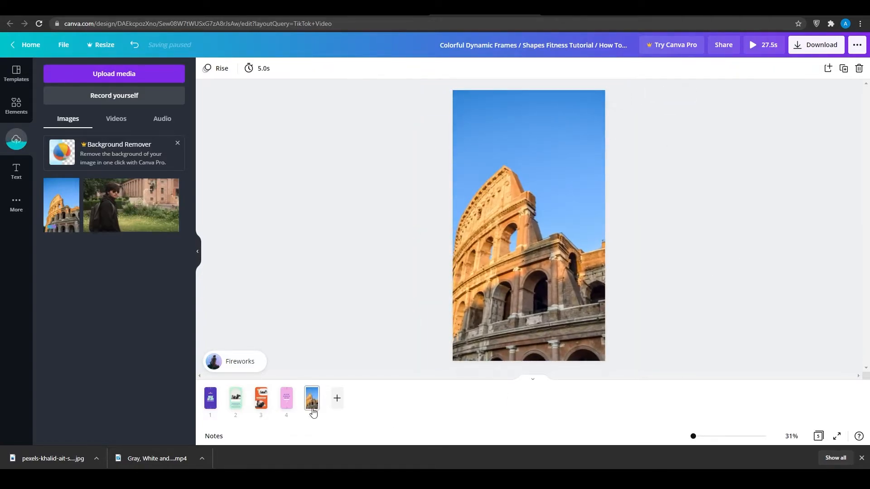
{"action": "left_click", "coordinate": [286, 399]}
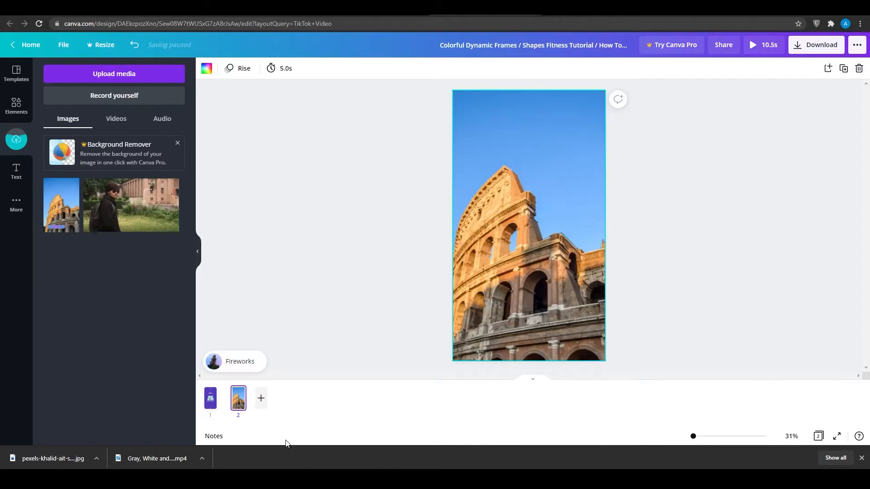
- Finish the subtitle with 'DIE', rotate the title group to -90° and reposition it
{"action": "left_click", "coordinate": [210, 398]}
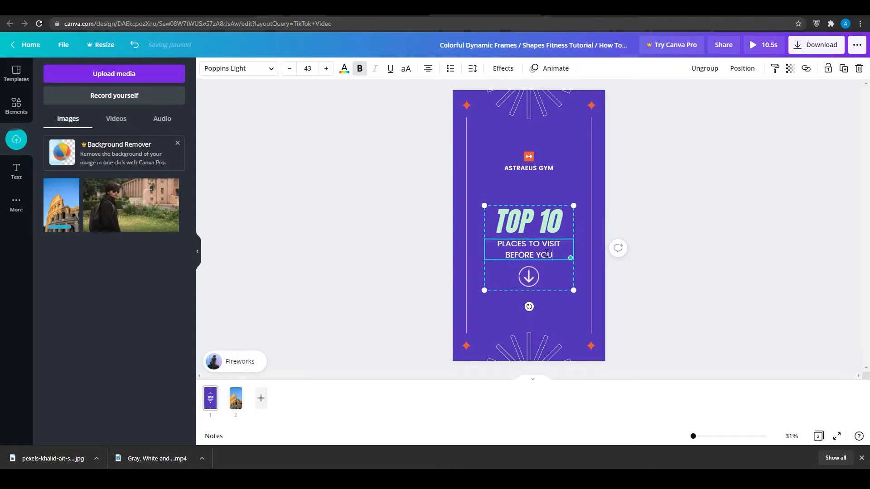
{"action": "type", "text": "DIE"}
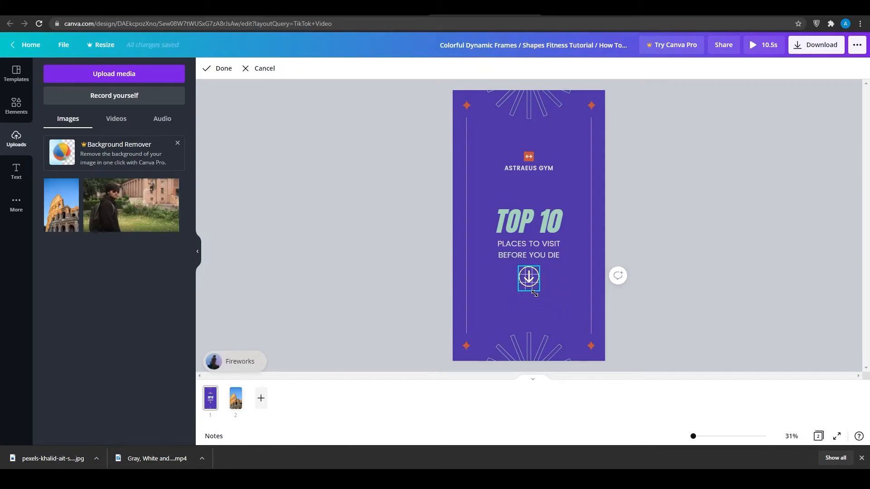
{"action": "left_click", "coordinate": [530, 279]}
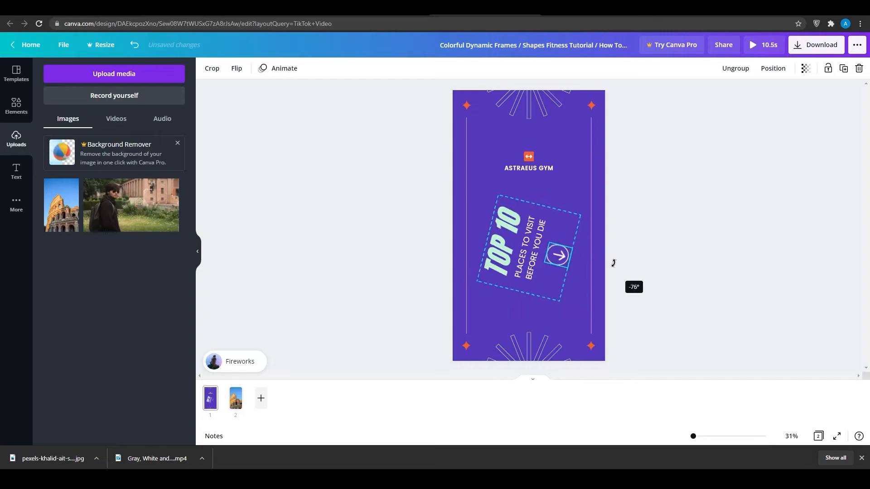
{"action": "left_click_drag", "start_coordinate": [613, 263], "coordinate": [620, 248]}
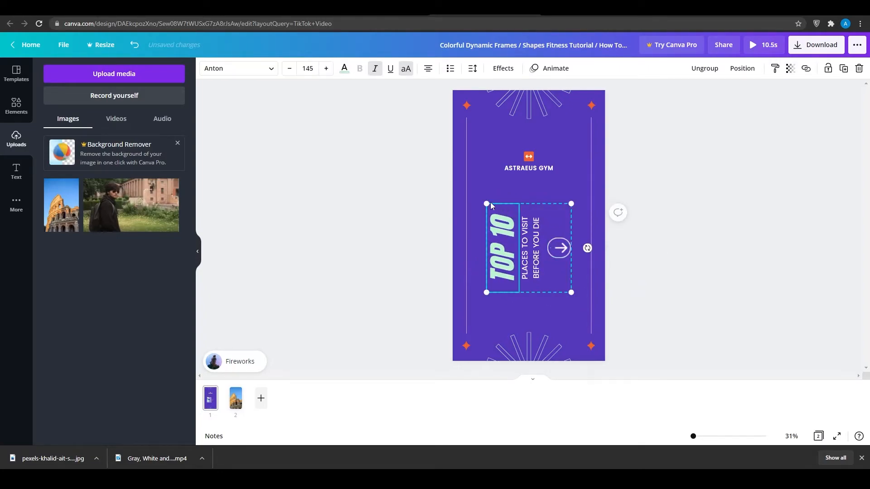
{"action": "left_click_drag", "start_coordinate": [486, 203], "coordinate": [489, 198]}
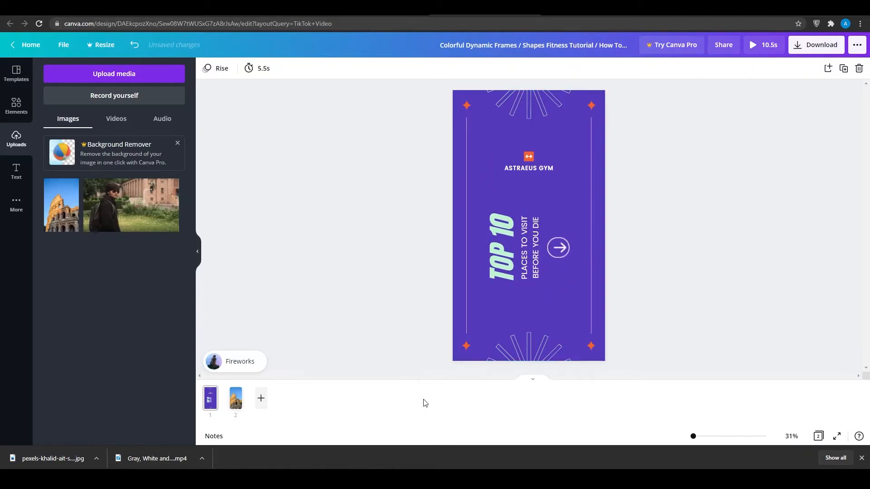
{"action": "left_click", "coordinate": [234, 399]}
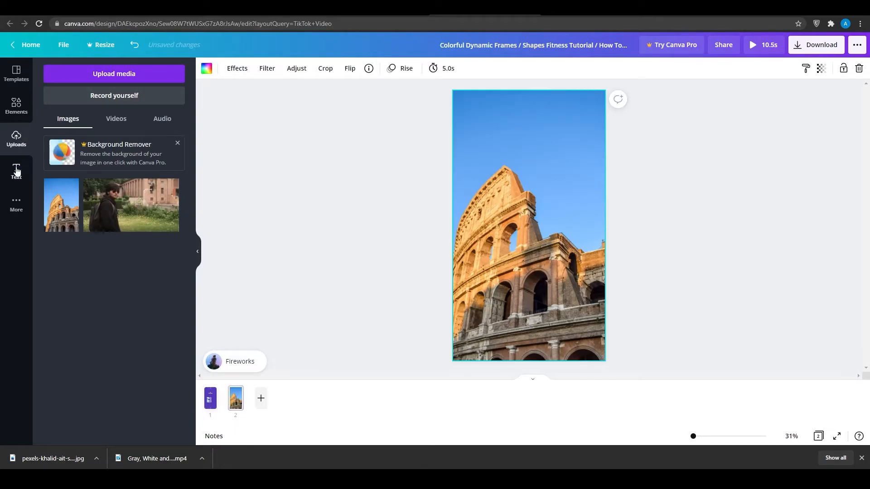
- Add a '10 - ROME' heading in Shrikhand and centre it over the Colosseum
{"action": "left_click", "coordinate": [16, 171]}
{"action": "type", "text": "10 - ROME"}
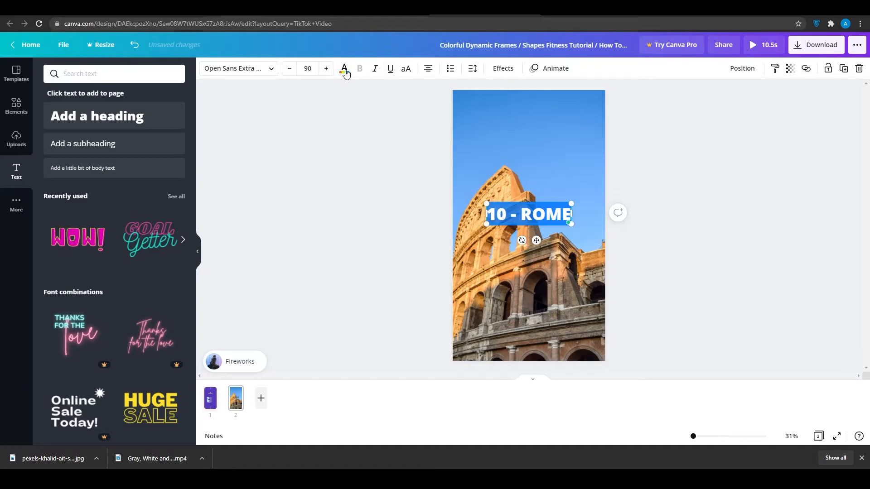
{"action": "left_click", "coordinate": [345, 69]}
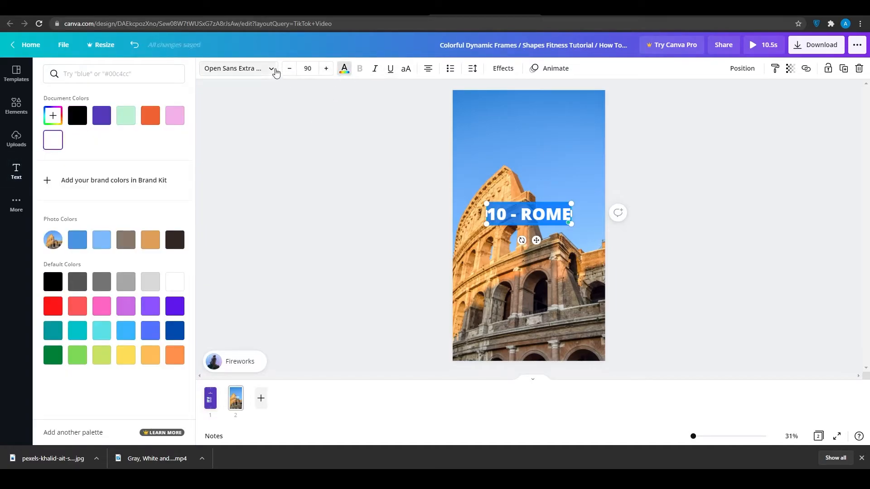
{"action": "left_click", "coordinate": [271, 69]}
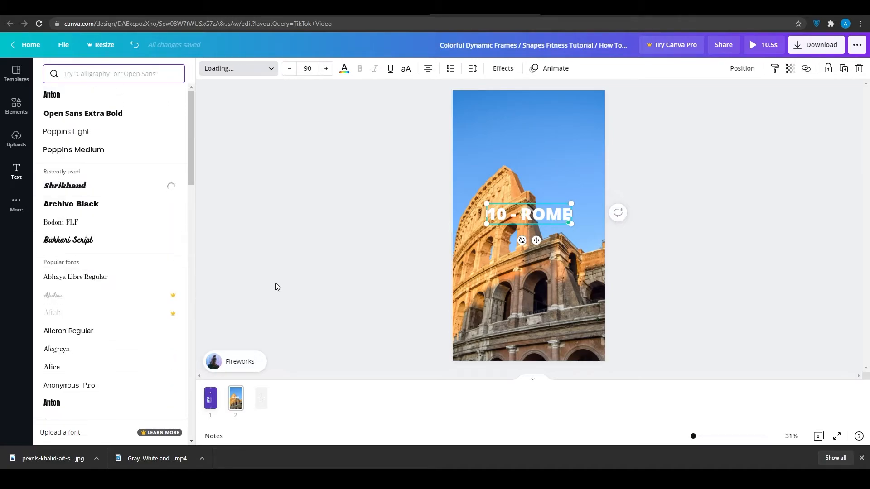
{"action": "left_click", "coordinate": [65, 186]}
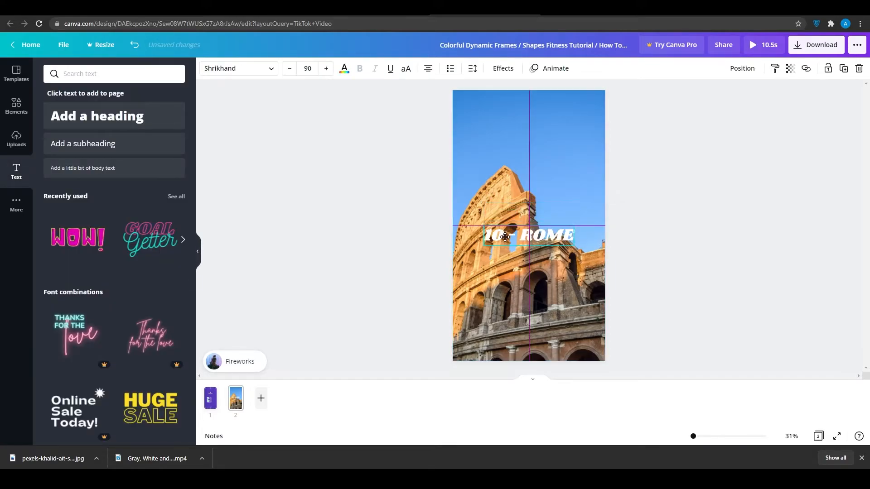
{"action": "left_click_drag", "start_coordinate": [527, 235], "coordinate": [527, 336]}
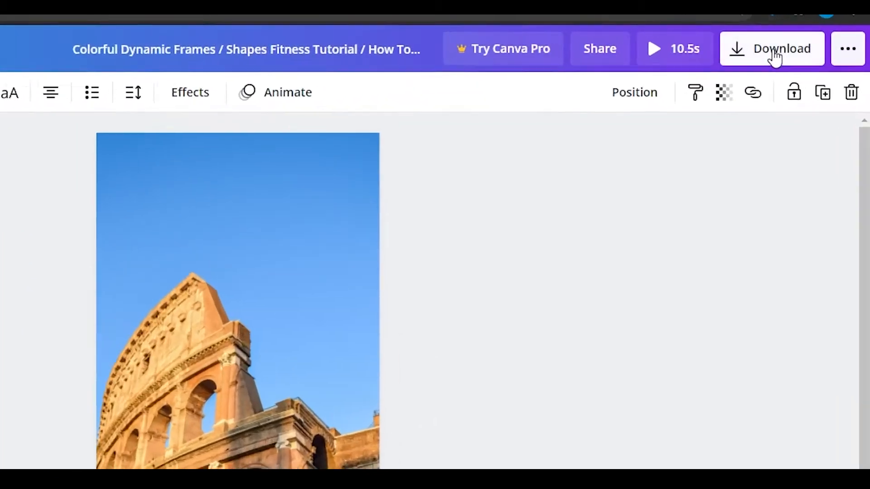
- Download all 2 pages of the design as an MP4 video
{"action": "left_click", "coordinate": [772, 48]}
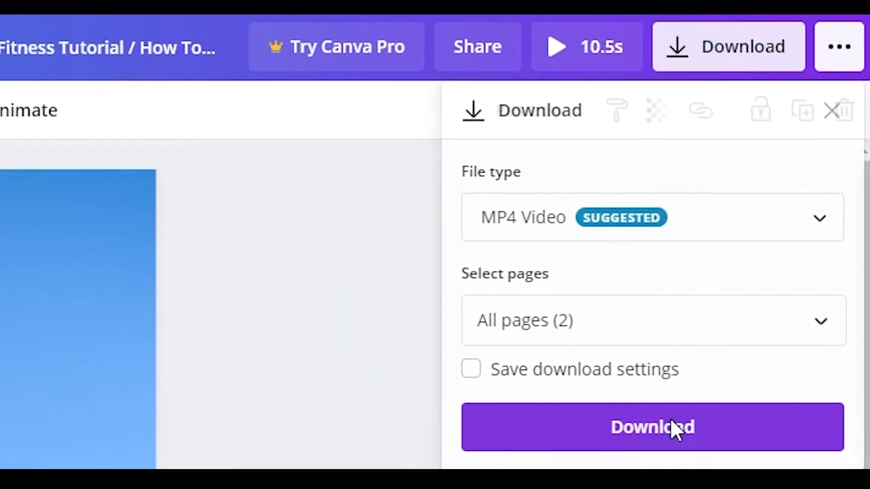
{"action": "left_click", "coordinate": [665, 428]}
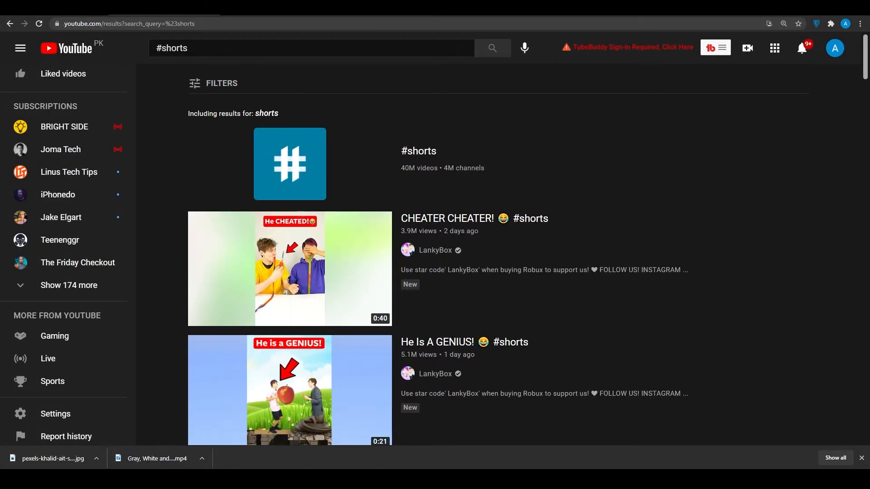
- Save the MP4 to Downloads and choose Upload video from YouTube's Create menu
{"action": "left_click", "coordinate": [746, 48]}
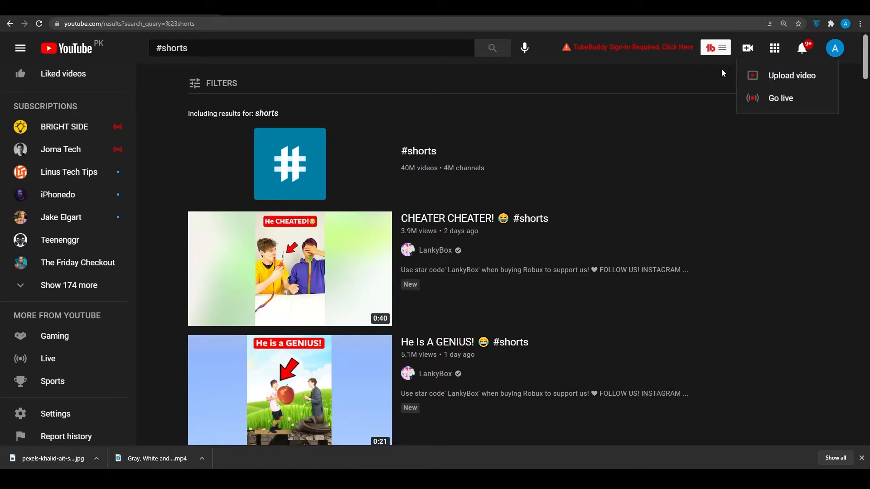
{"action": "mouse_move", "coordinate": [564, 93]}
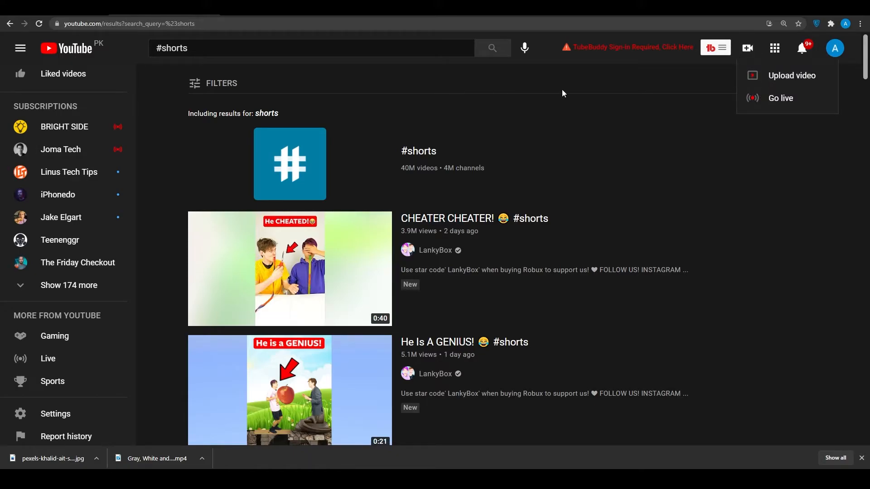
{"action": "mouse_move", "coordinate": [553, 92]}
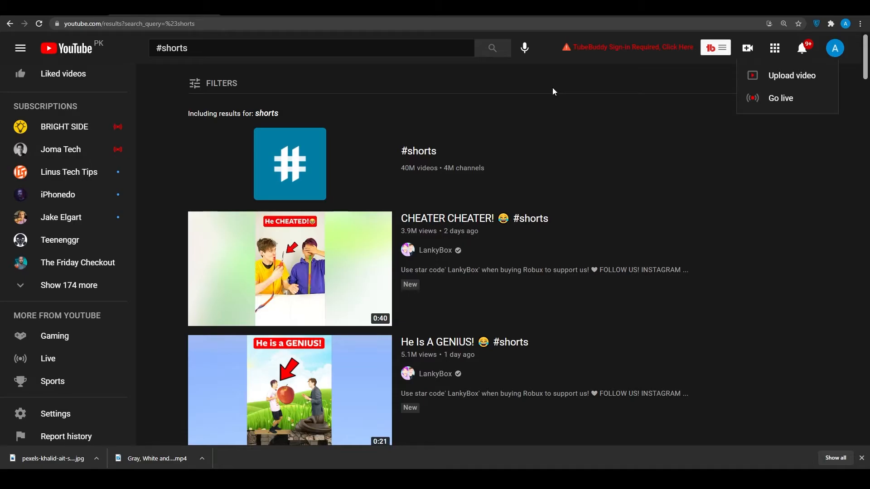
{"action": "mouse_move", "coordinate": [539, 86]}
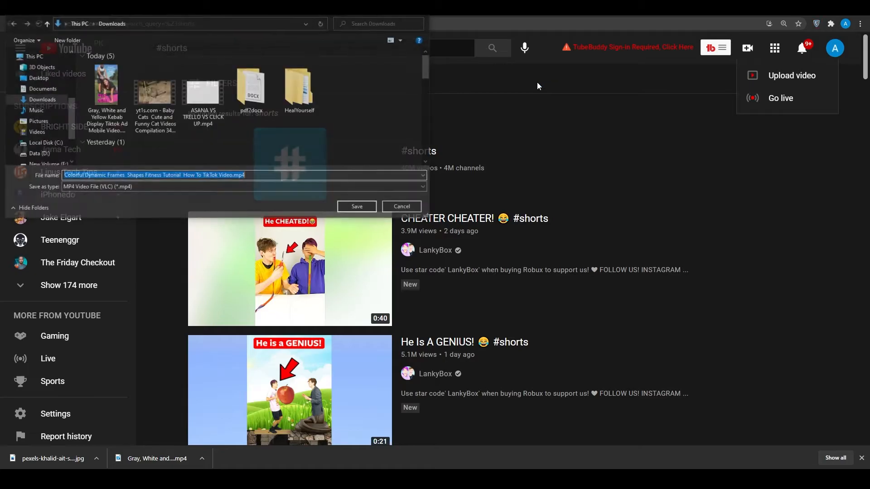
{"action": "left_click", "coordinate": [357, 206]}
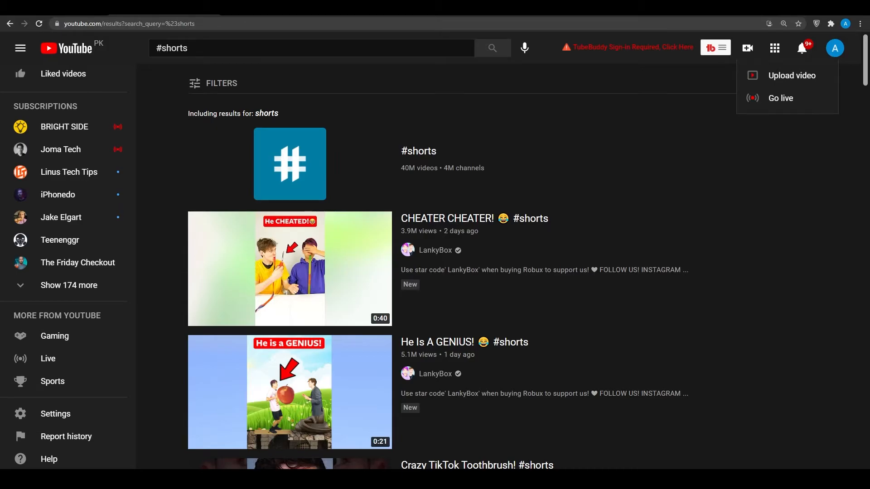
{"action": "mouse_move", "coordinate": [717, 183]}
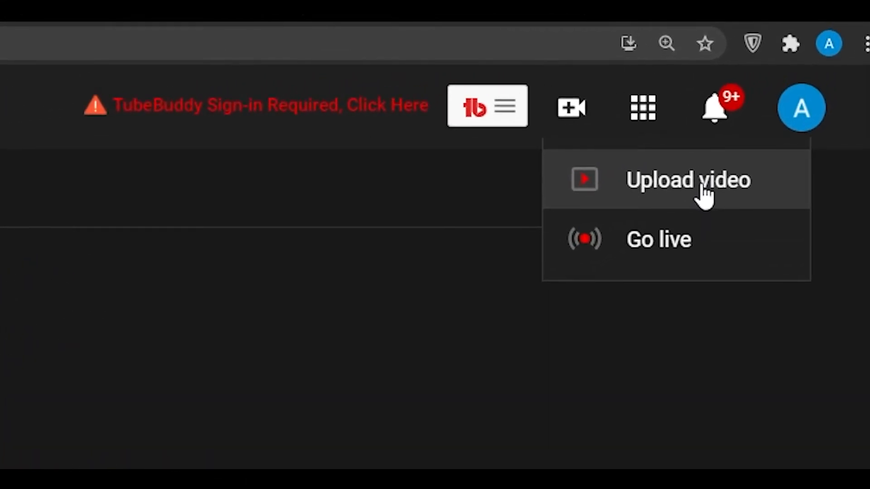
{"action": "left_click", "coordinate": [687, 181]}
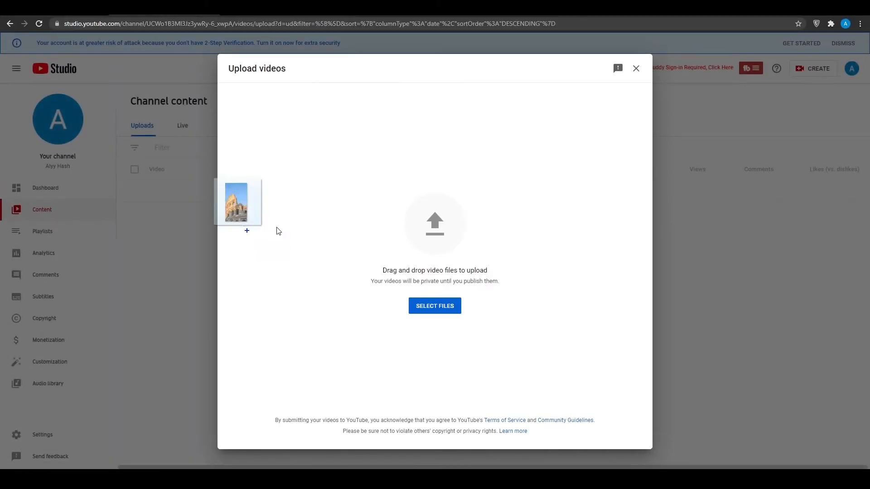
- Drop the MP4 into the upload dialog and title it 'TOP 10 MOST BEAUTIFUL PLACES IN THE WORLD'
{"action": "left_click", "coordinate": [435, 307]}
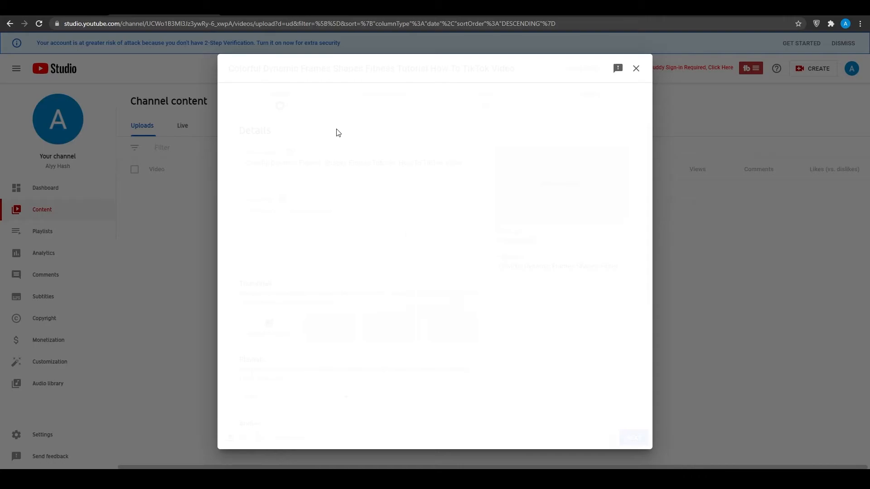
{"action": "type", "text": "TOP 10 MOST BEAUTIFUL PLACES IN"}
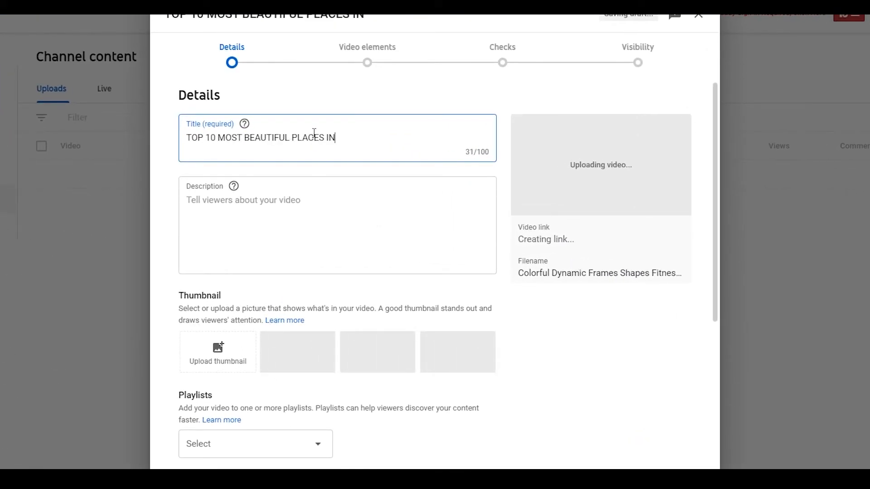
{"action": "type", "text": "THE WORLD"}
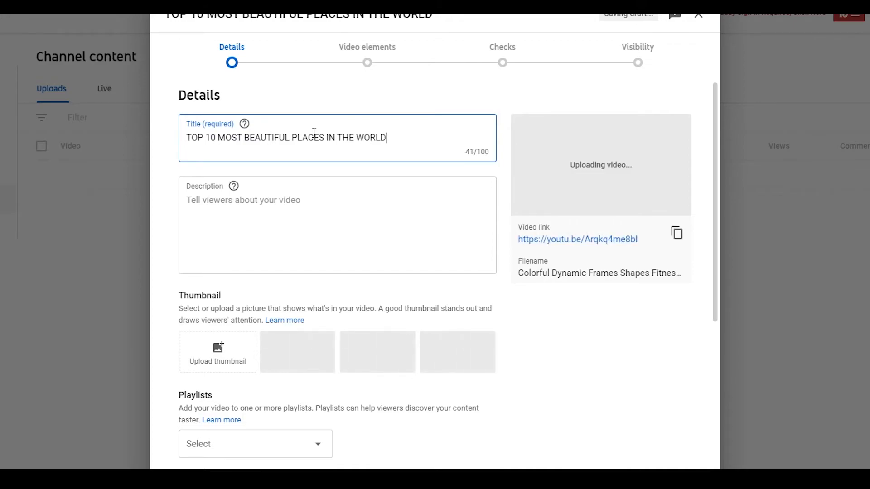
{"action": "scroll", "scroll_direction": "down", "scroll_amount": 3}
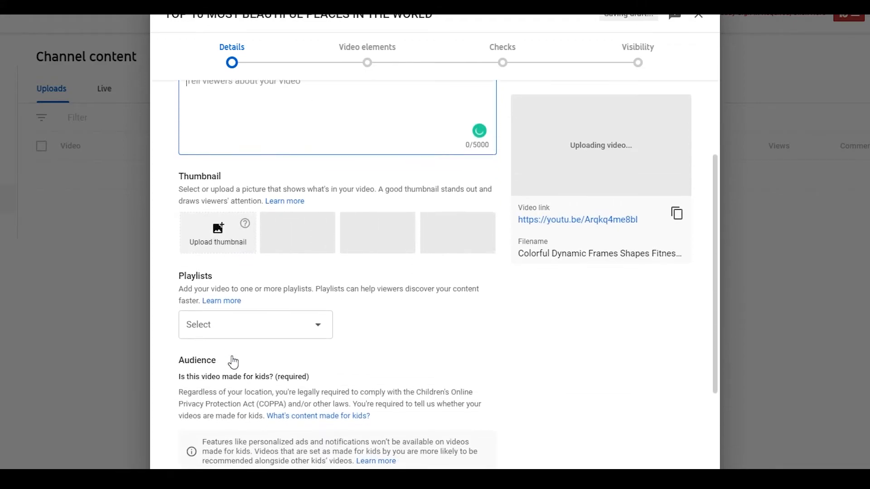
{"action": "scroll", "scroll_direction": "down", "scroll_amount": 3}
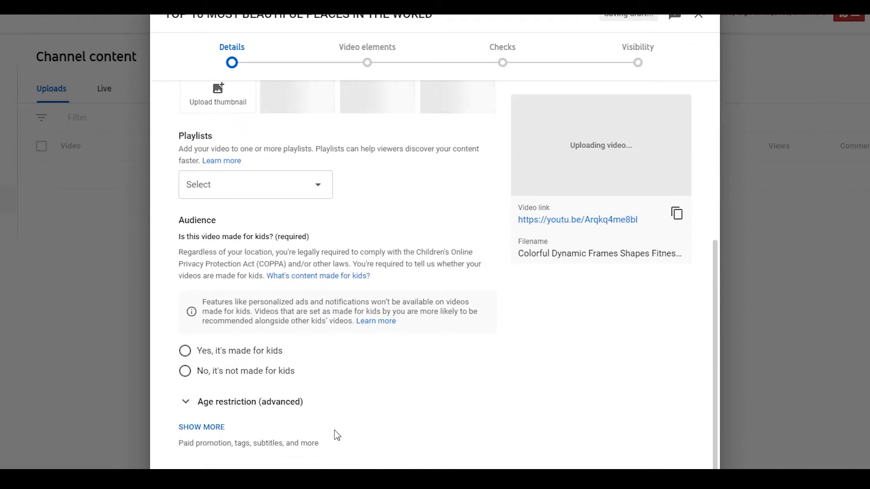